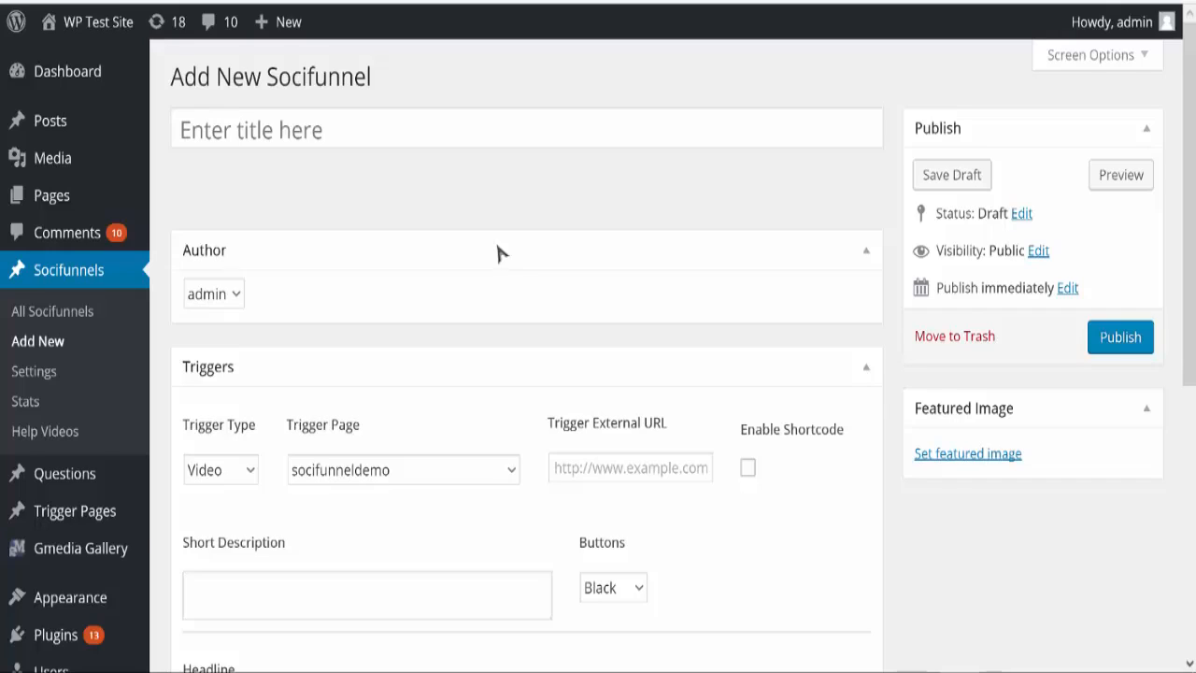
mouse_move(484, 258)
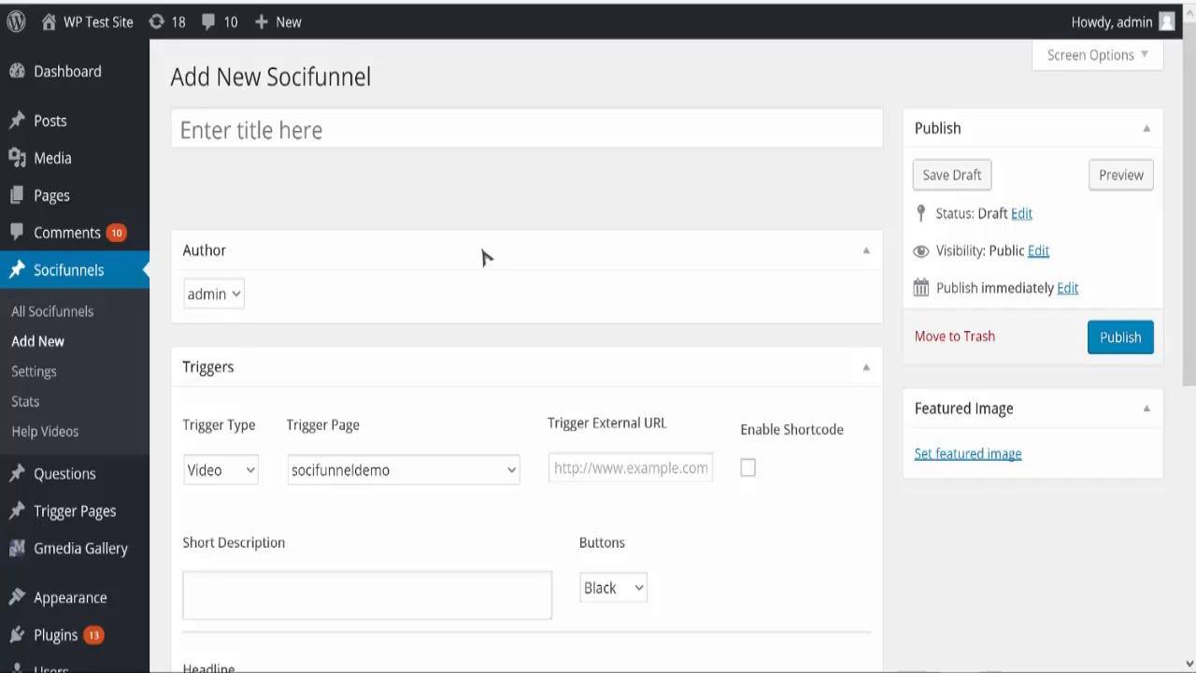
mouse_move(418, 207)
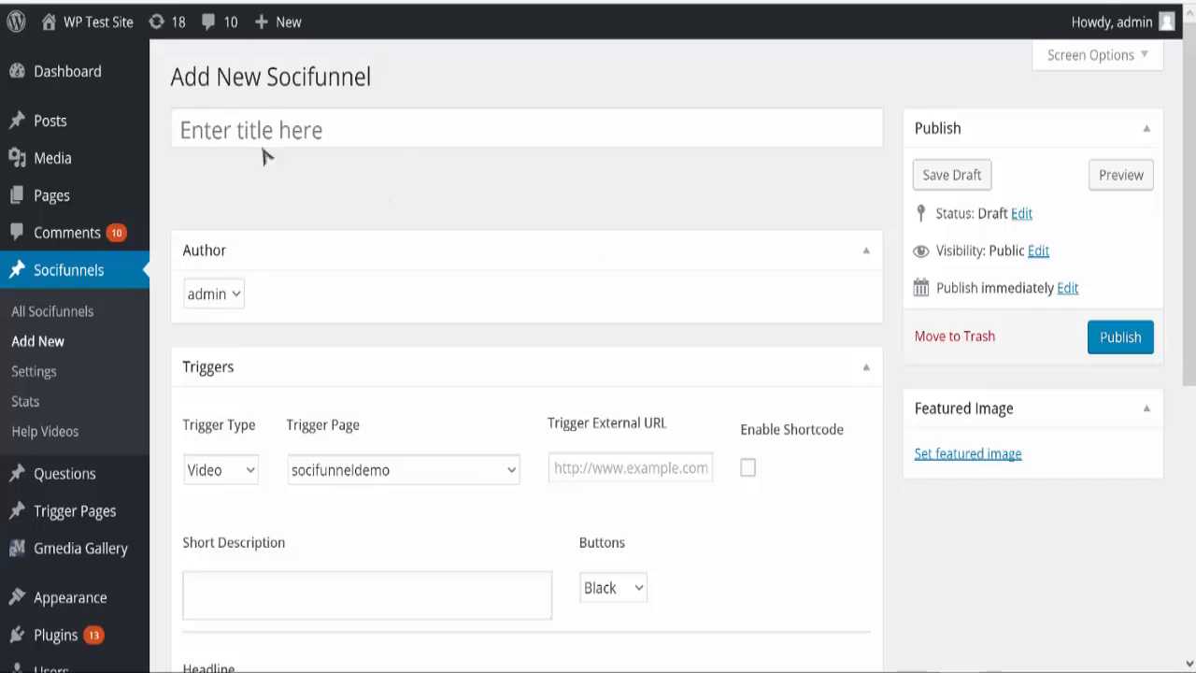
Enter demo2 as the title of the new Socifunnel post.
click(366, 129)
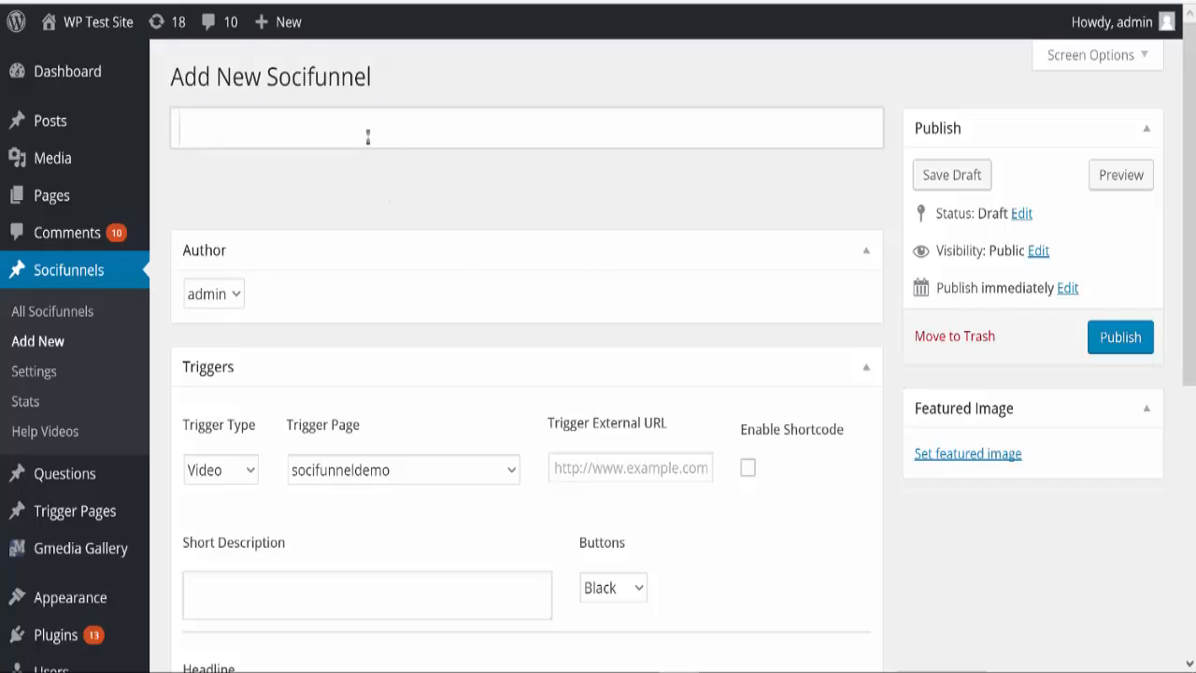
text(demo2)
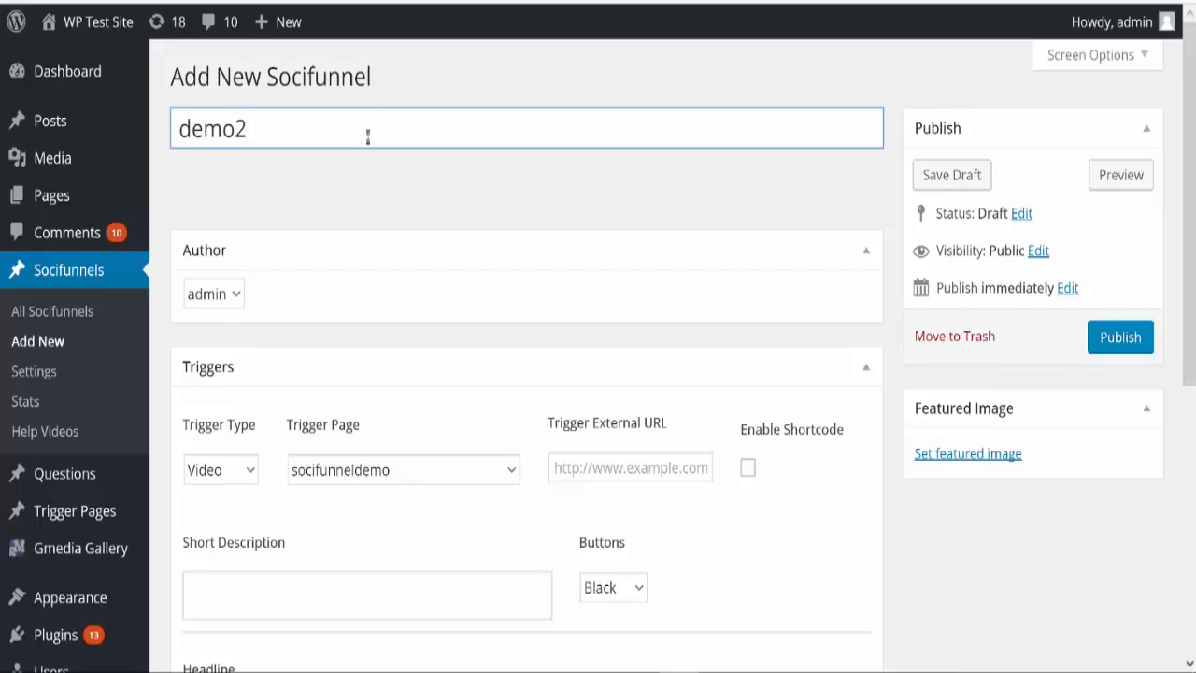
scroll(down, 3)
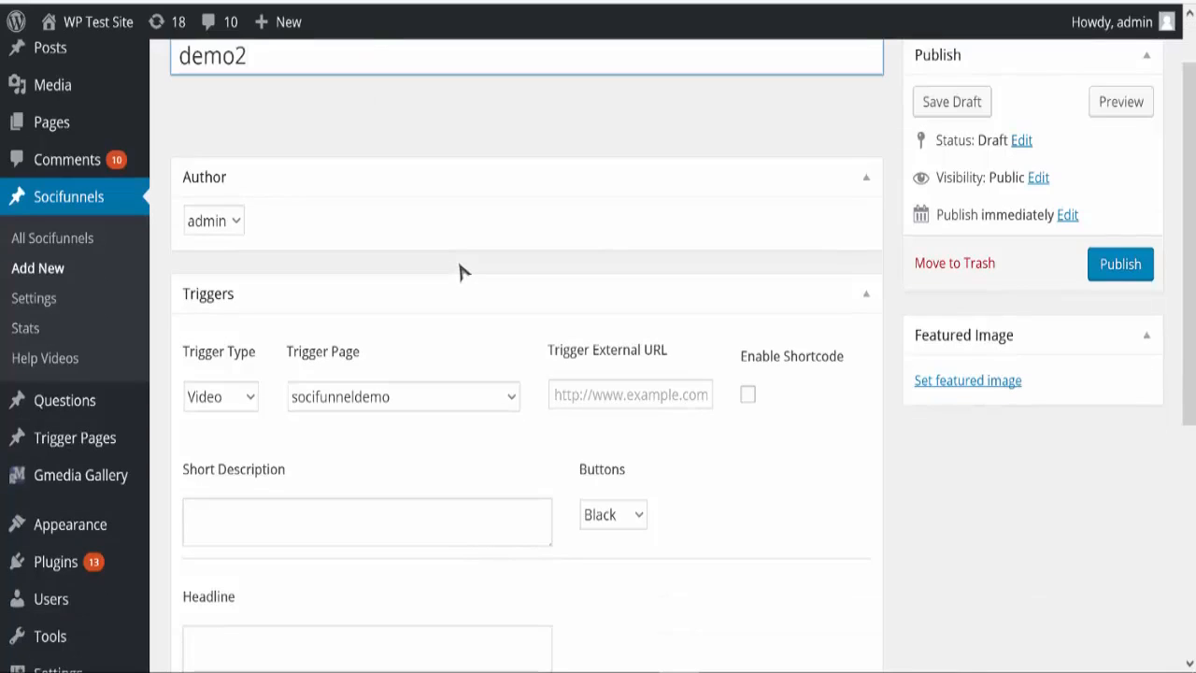
scroll(down, 3)
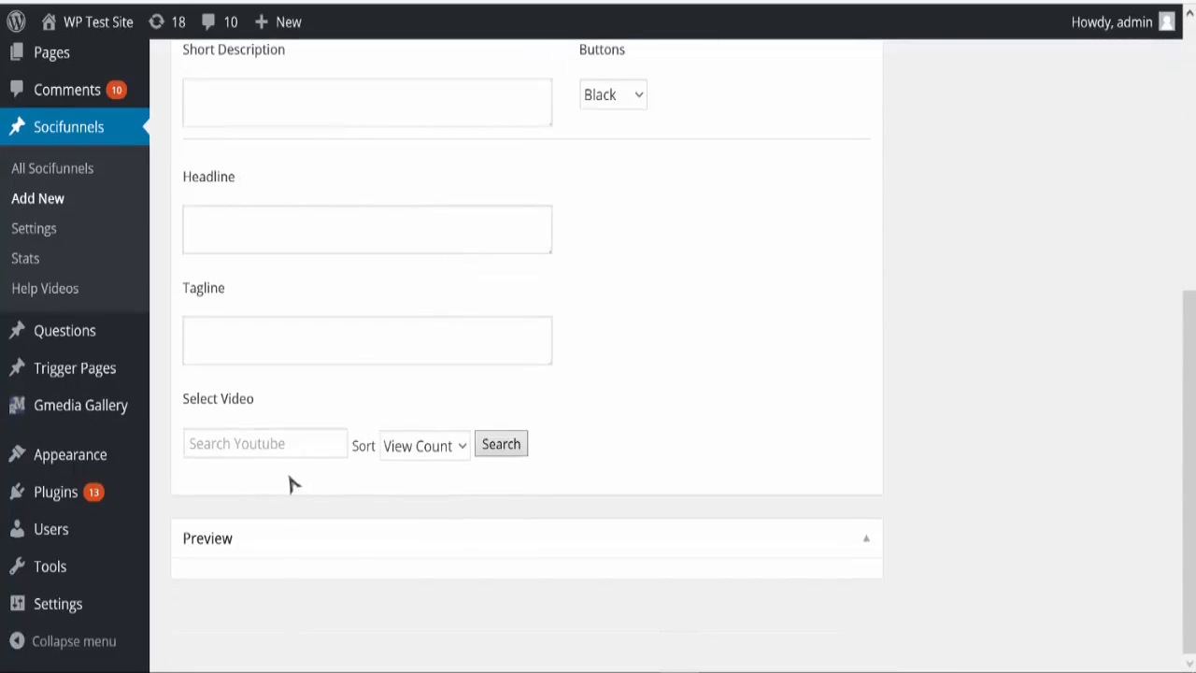
Enter hoverboard as the YouTube search term, keeping Sort on View Count.
click(266, 443)
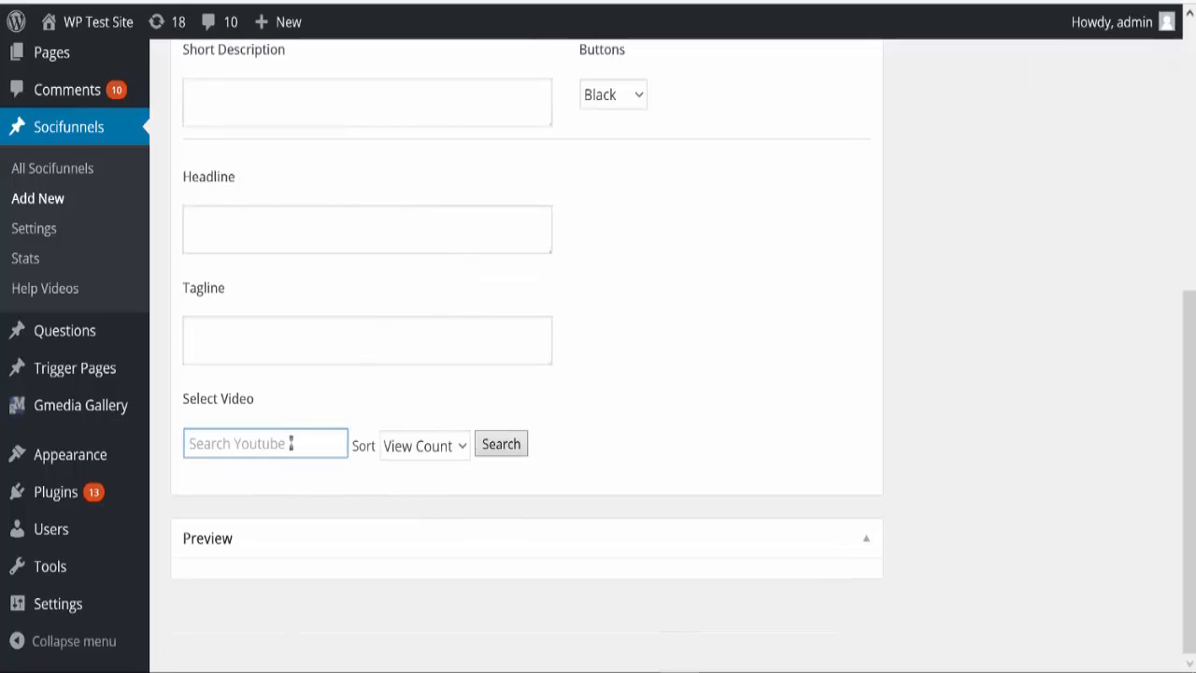
text(hoverboard)
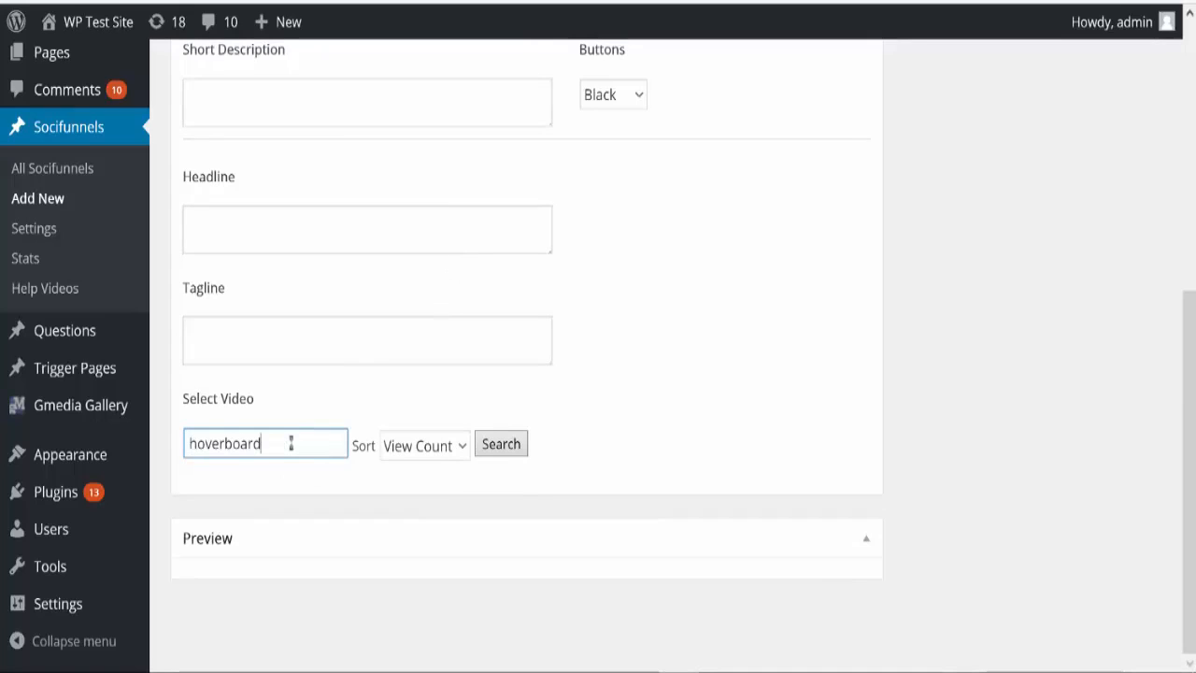
mouse_move(576, 411)
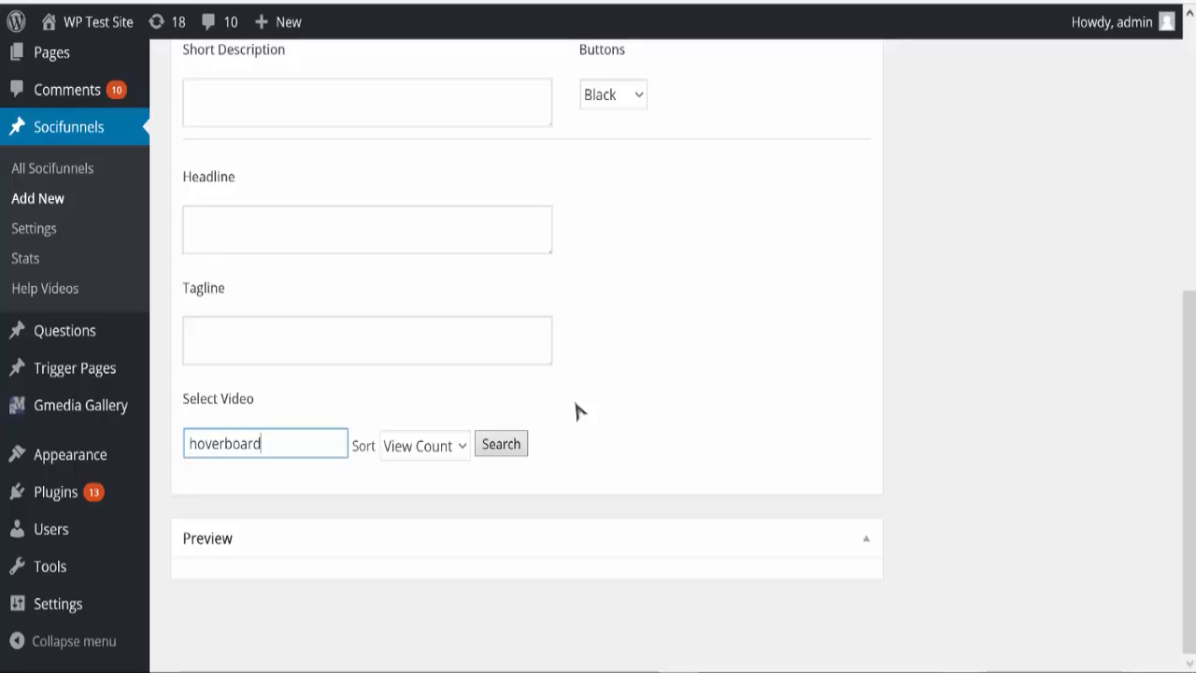
mouse_move(564, 404)
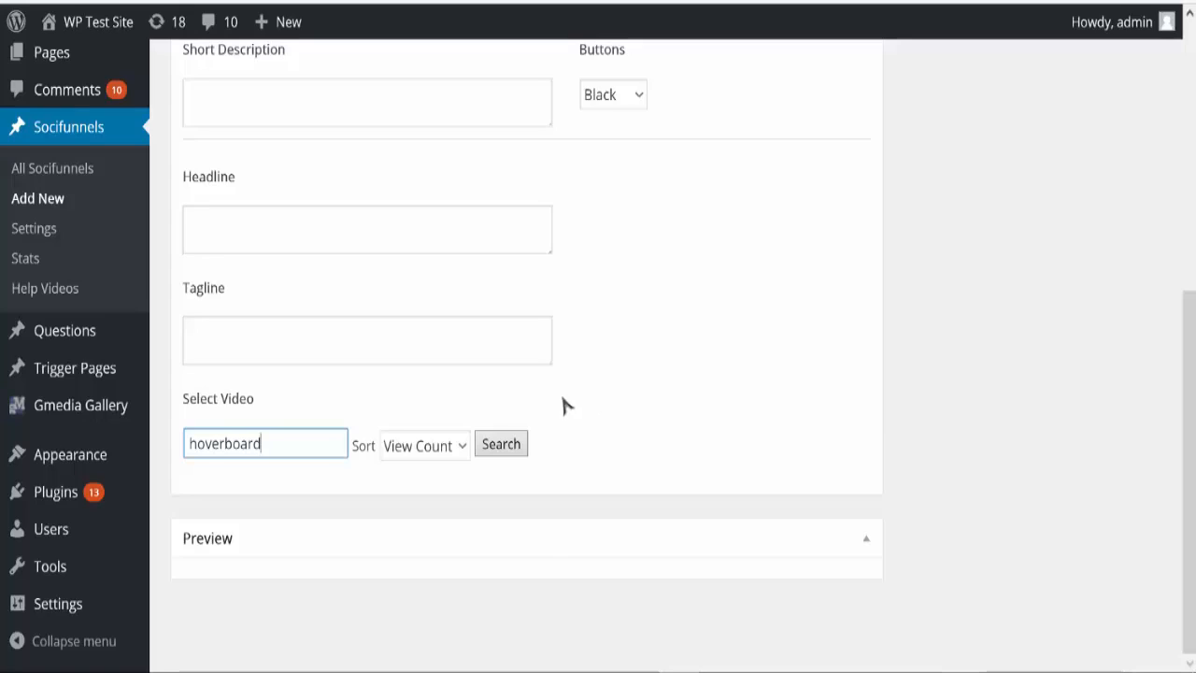
mouse_move(297, 426)
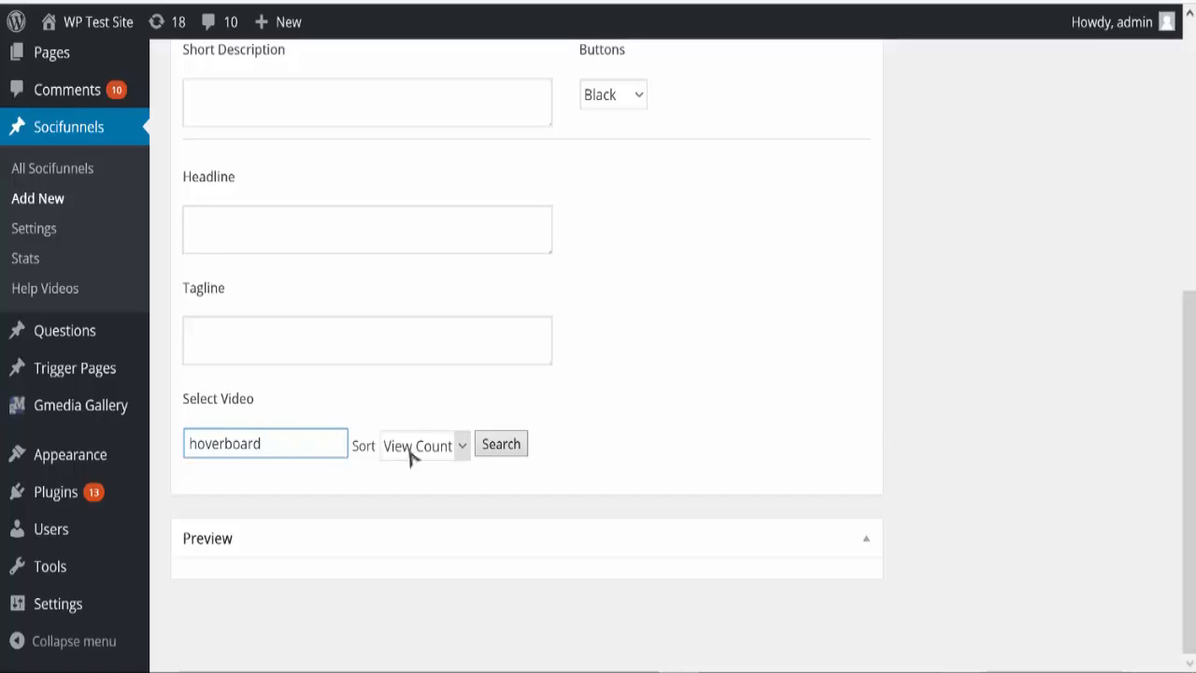
click(422, 444)
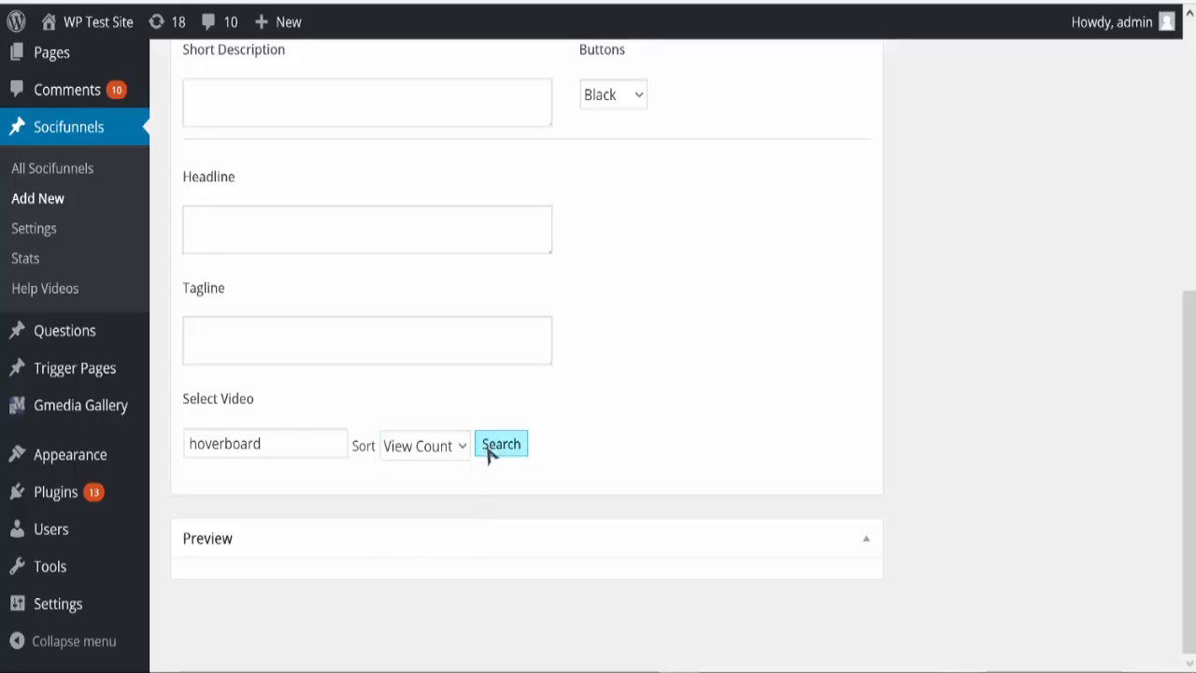
Search YouTube for hoverboard and pick the Tony Hawk hoverboard video.
click(501, 443)
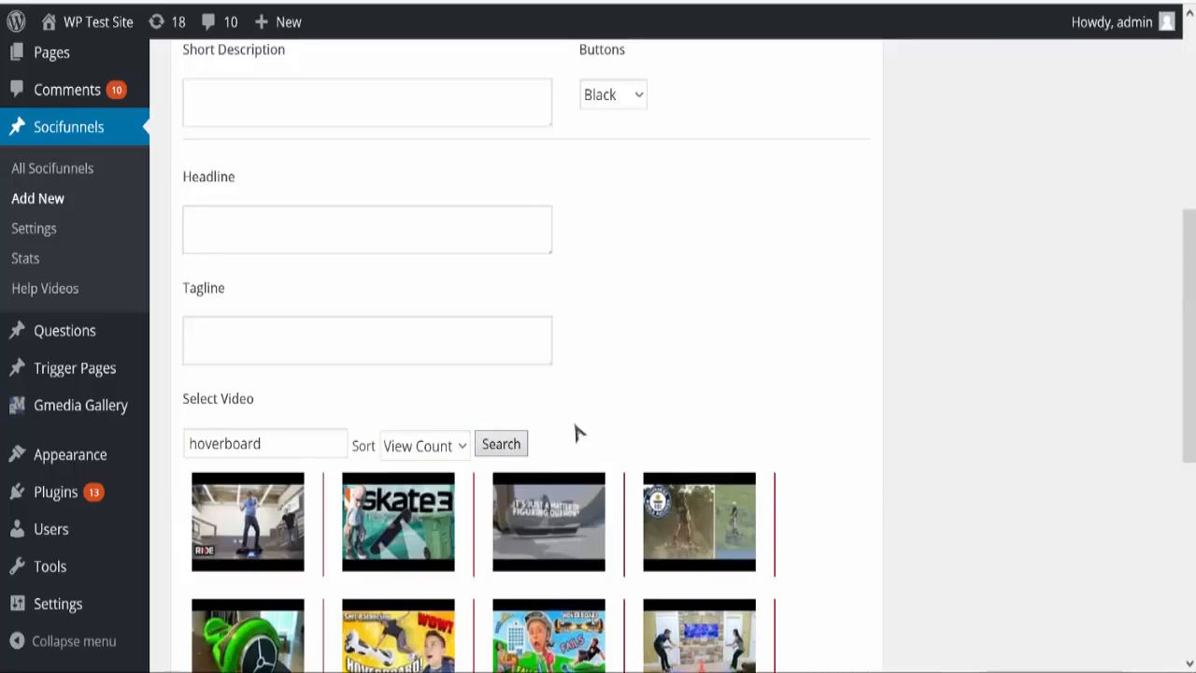
scroll(down, 3)
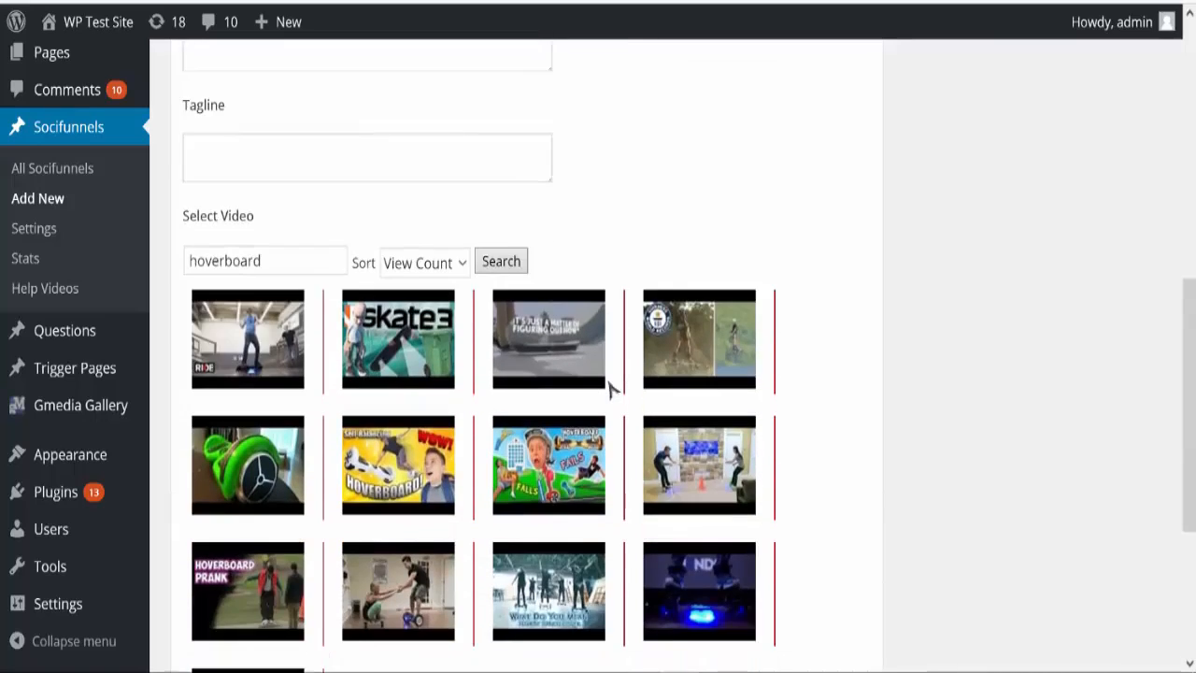
scroll(down, 3)
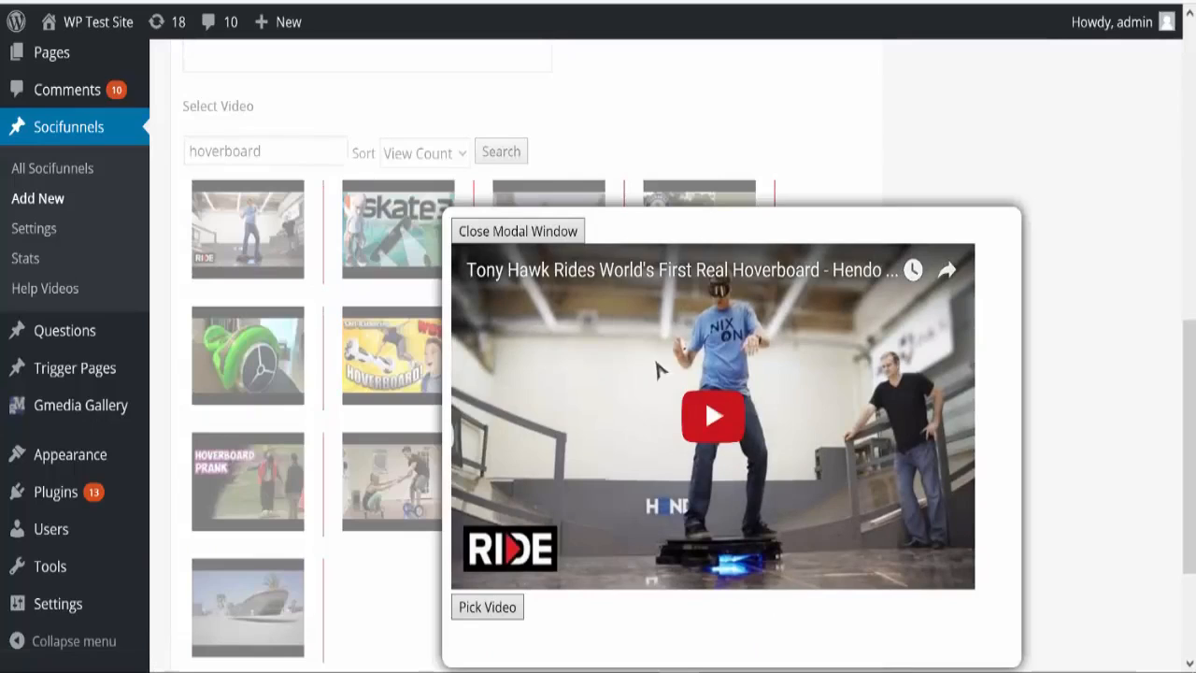
click(486, 606)
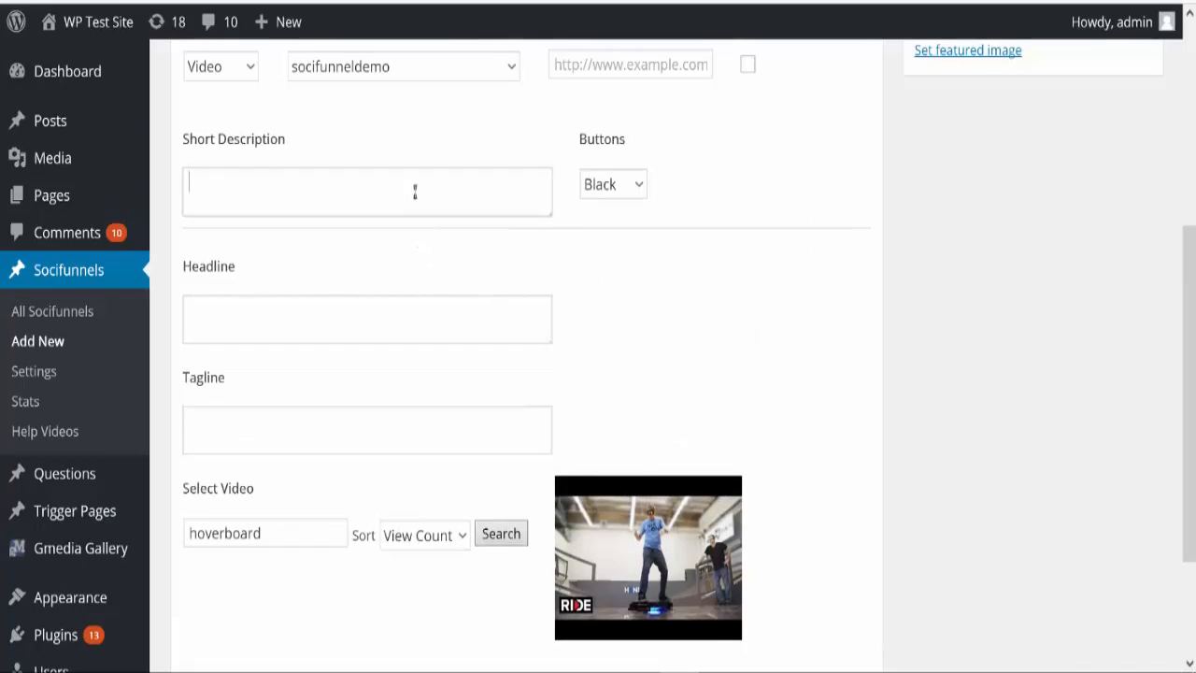
Set the short description to hoverboard and the headline to Coolest Trick EVER.
click(366, 190)
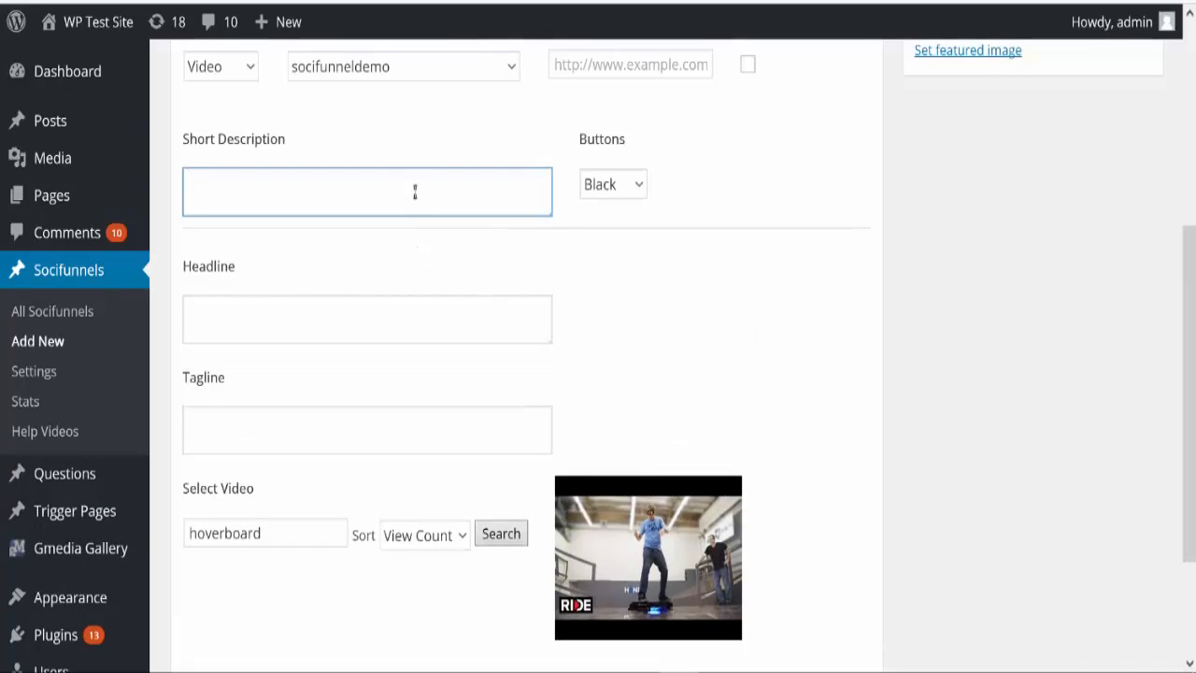
text(hoverboard)
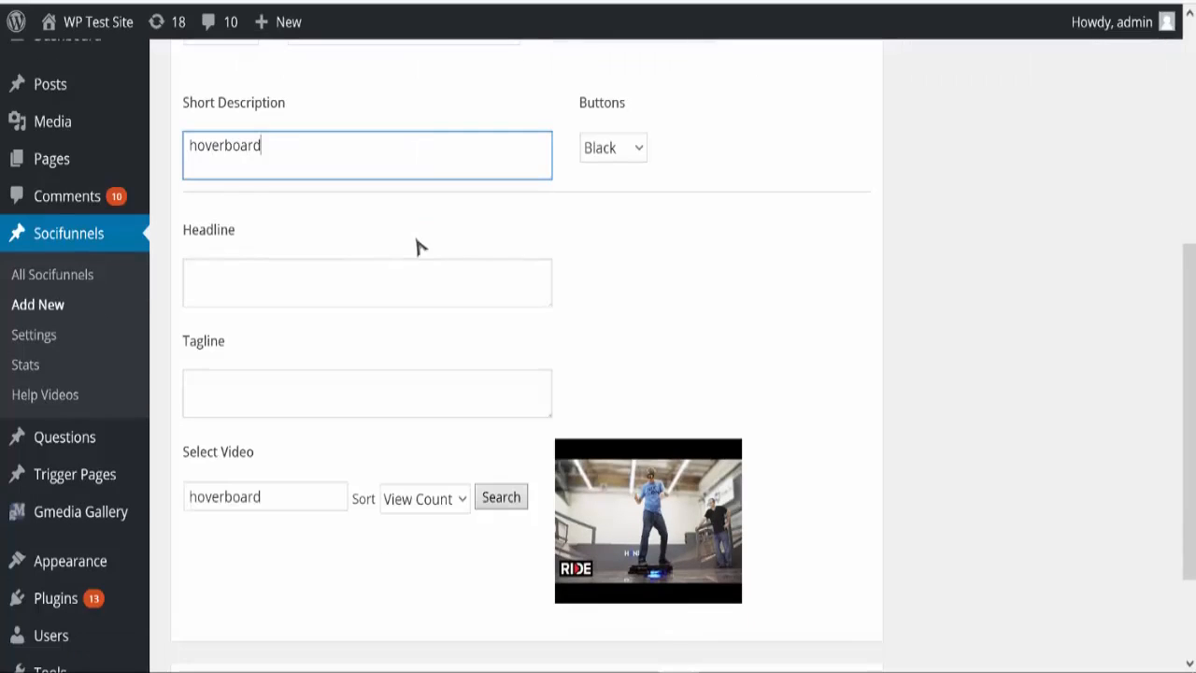
click(366, 282)
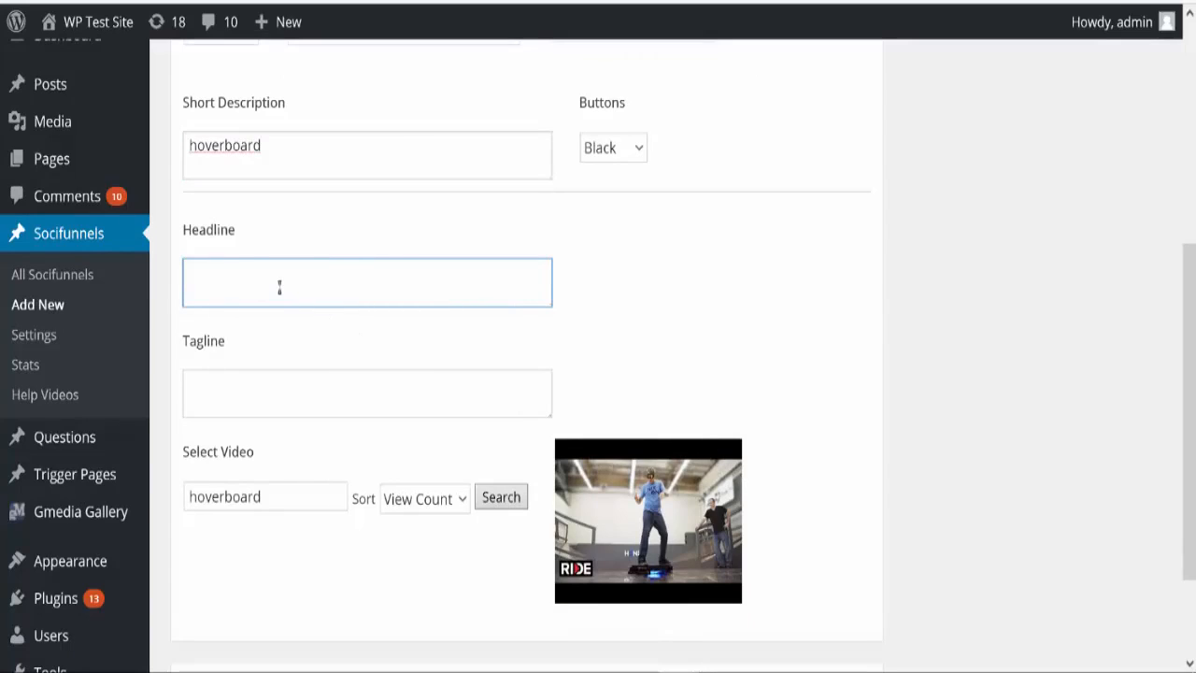
text(Col)
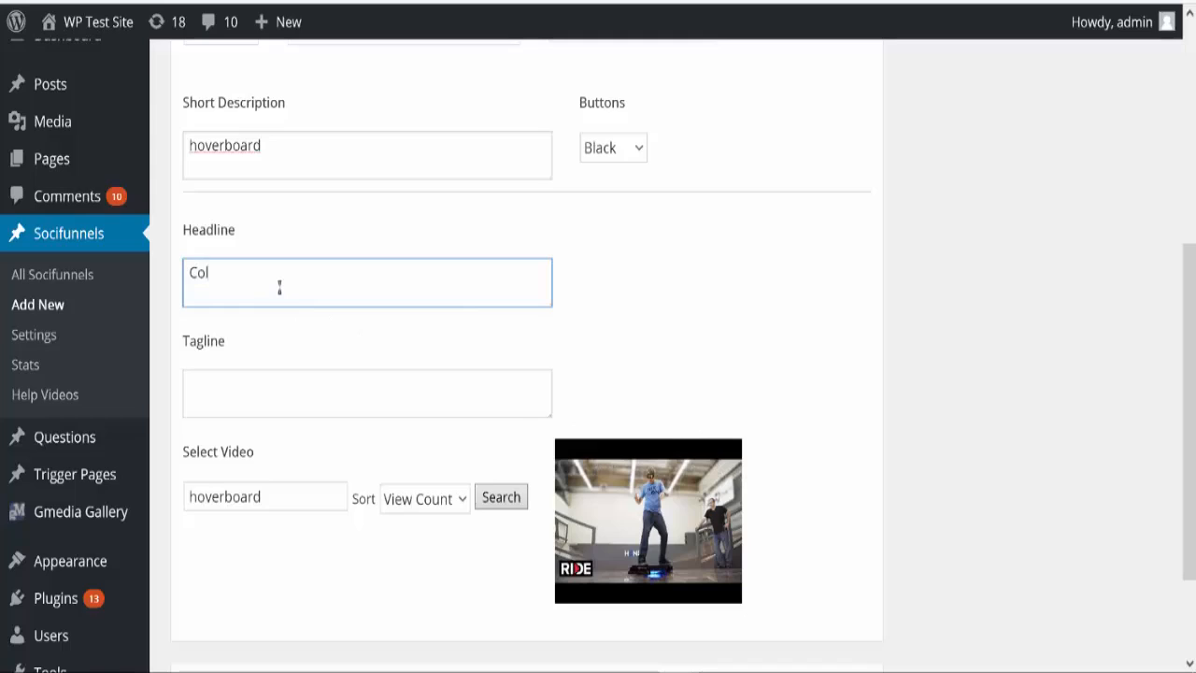
text(oolect Trick VEER)
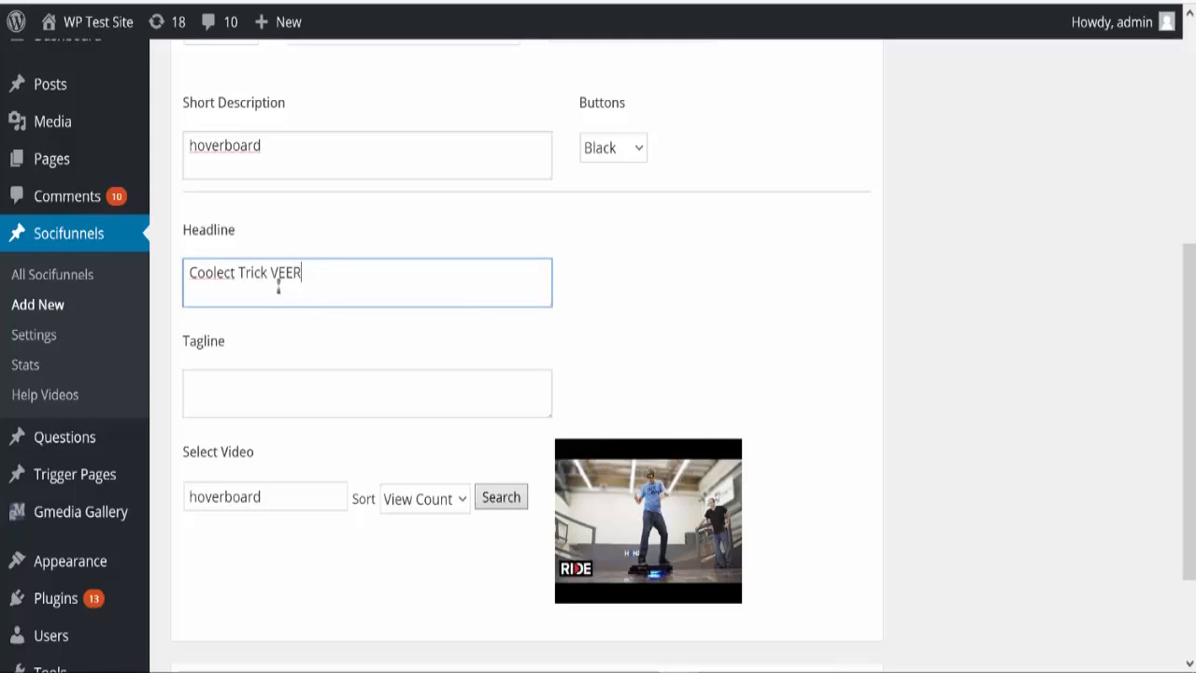
key(Backspace)
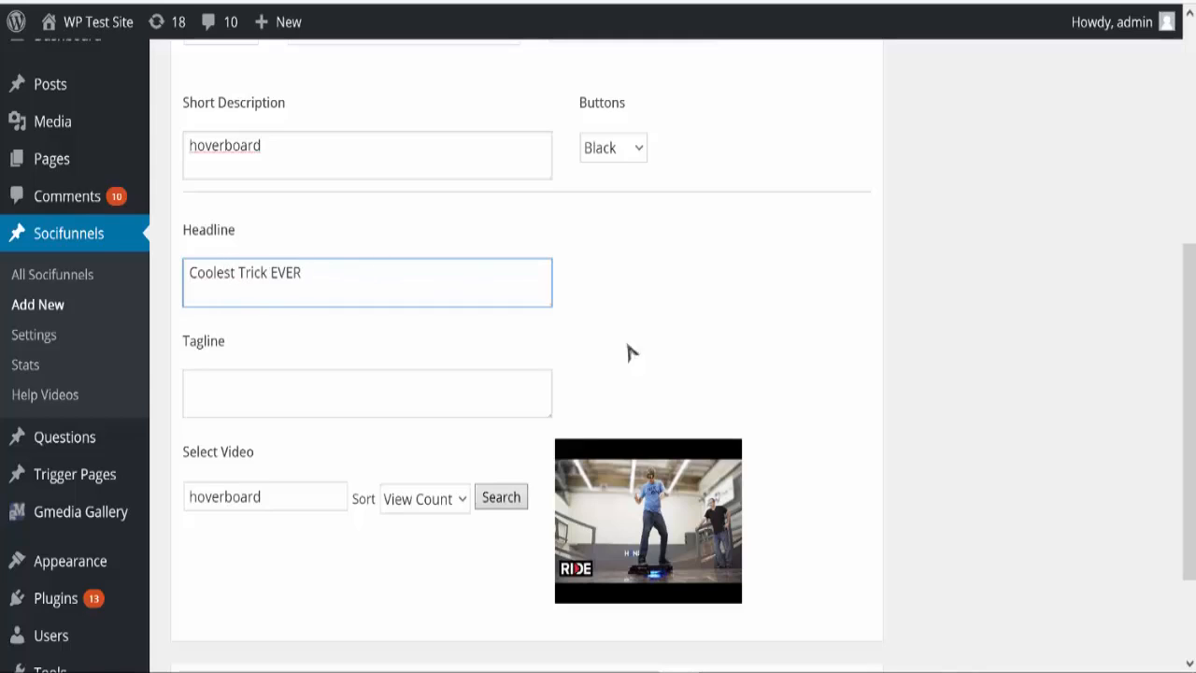
Set the tagline to jaw-dropping hoverboard video.
click(366, 392)
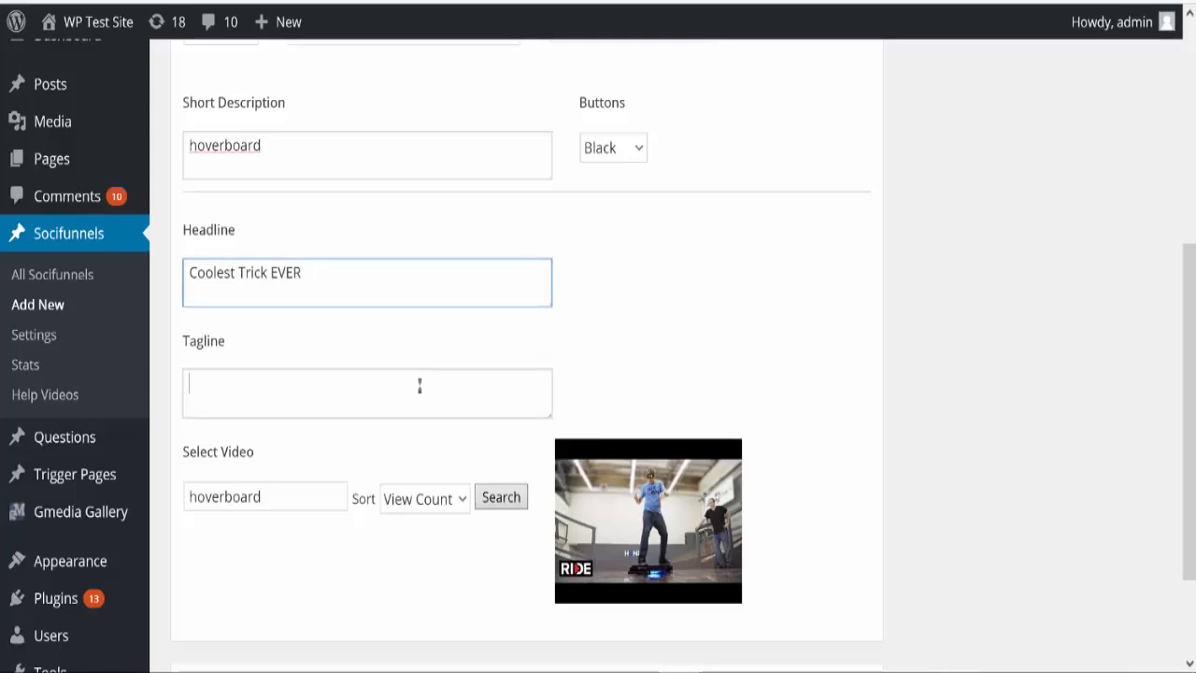
text(jaw-dropping)
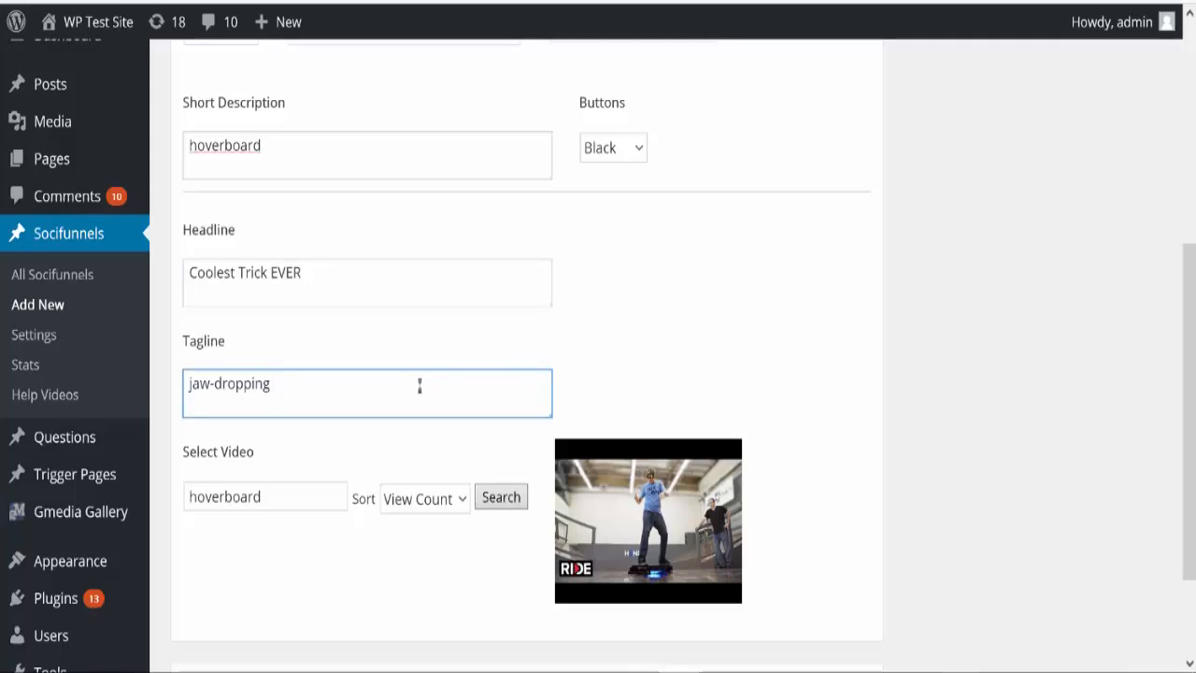
text(hoverboa)
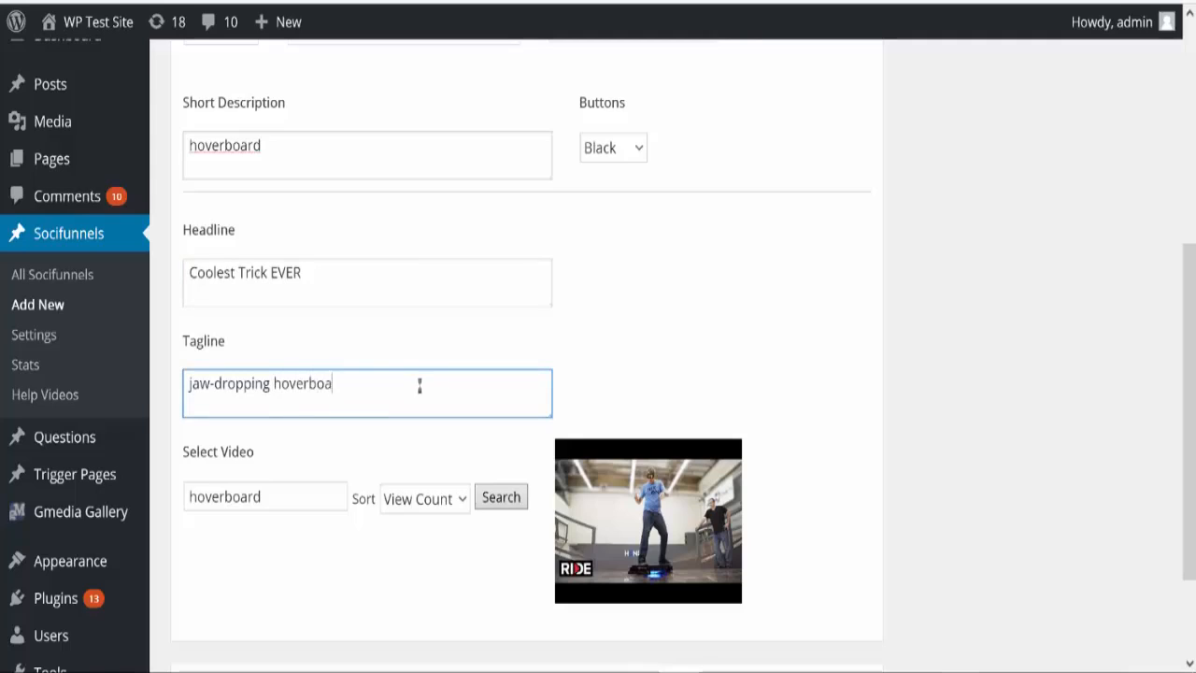
text(rd video)
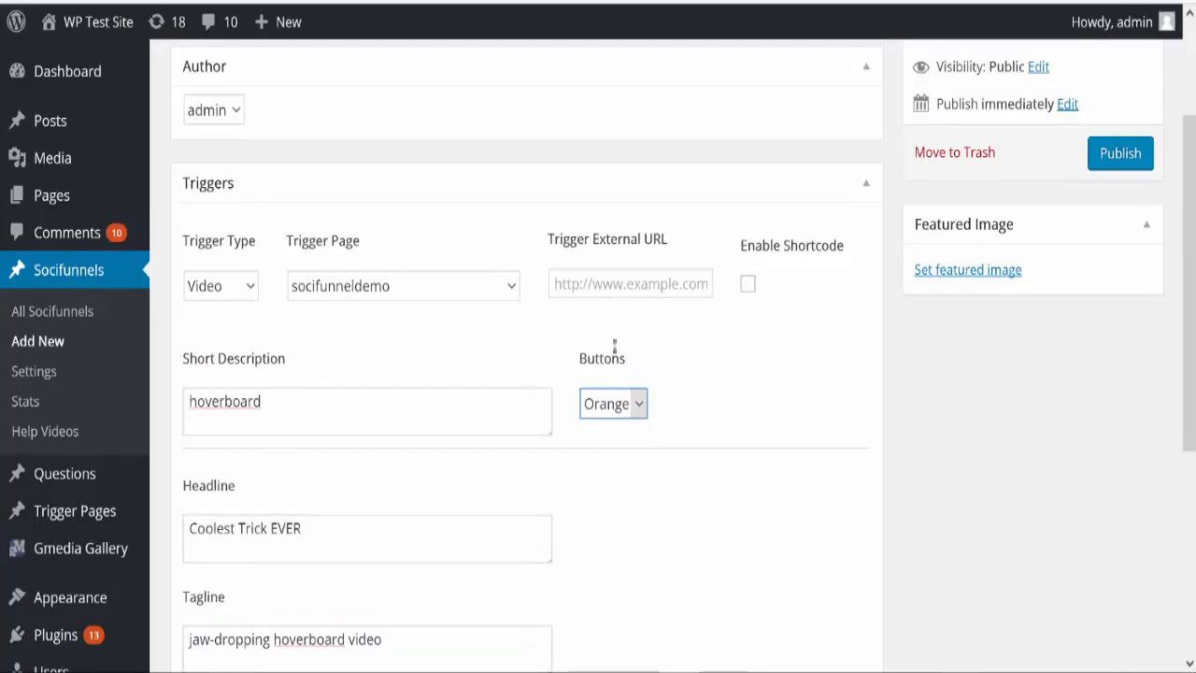
mouse_move(449, 286)
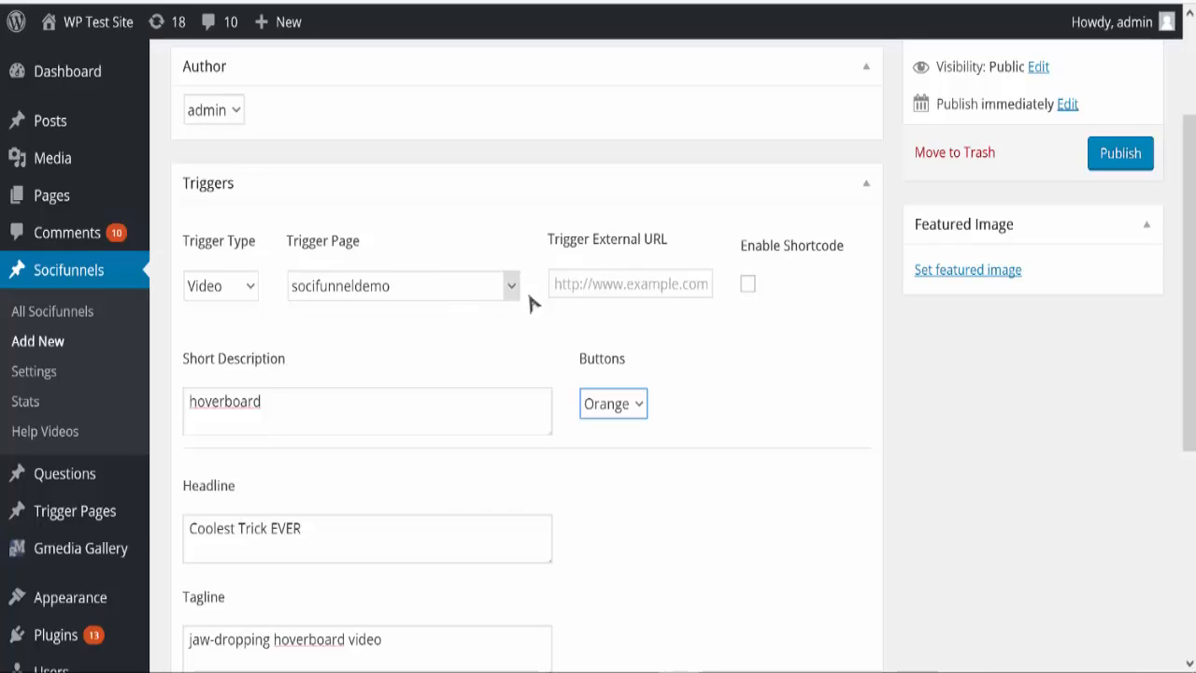
Set the trigger external URL to the Amazon hoverboard search link and publish the post.
click(629, 284)
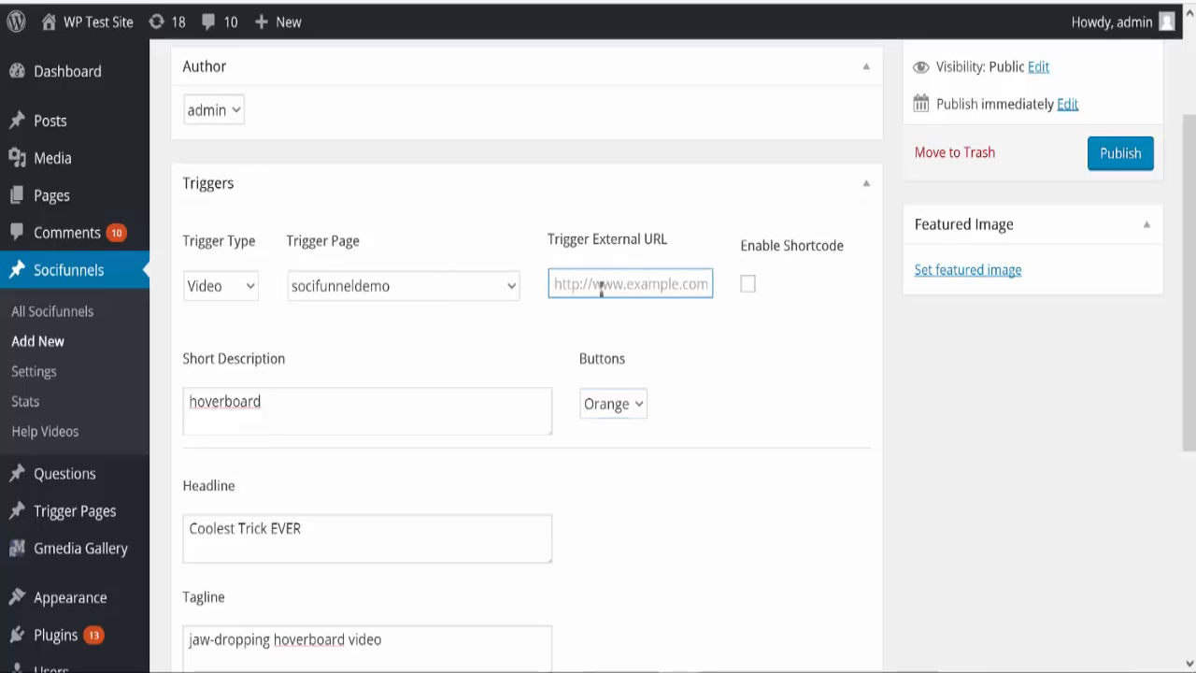
text(1&keywords=hoverboard)
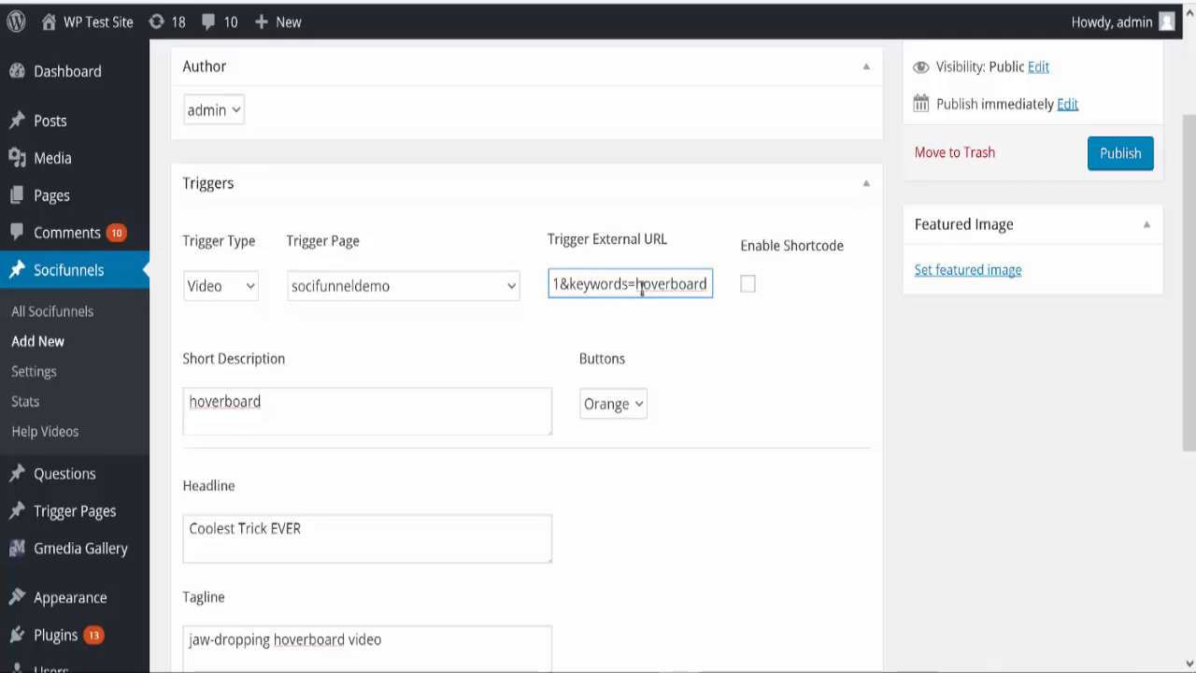
text(http://www.amazon.com/)
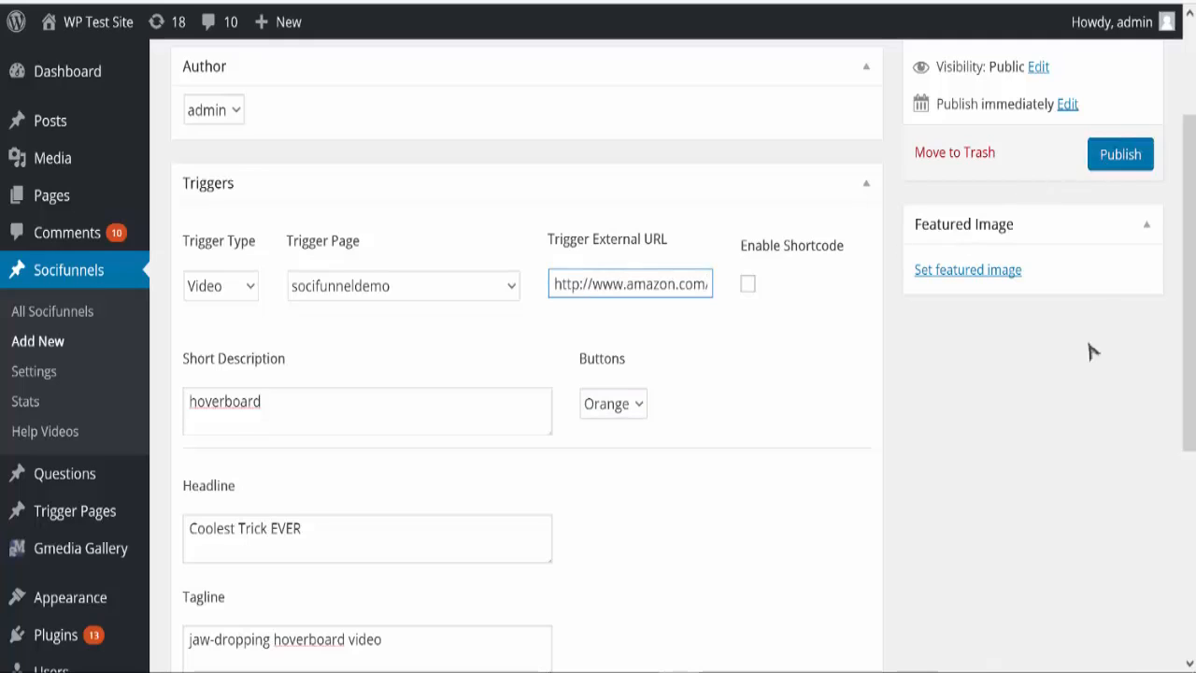
click(1119, 154)
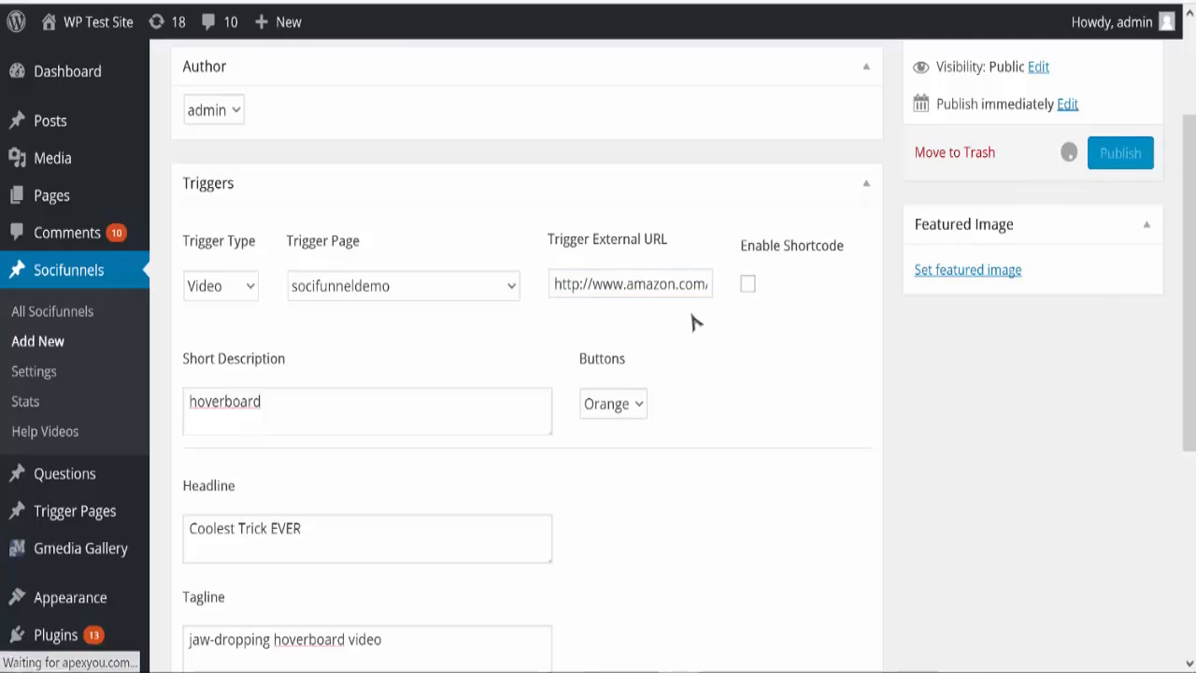
Confirm demo2 is published and scroll to its preview with the share buttons.
click(1121, 153)
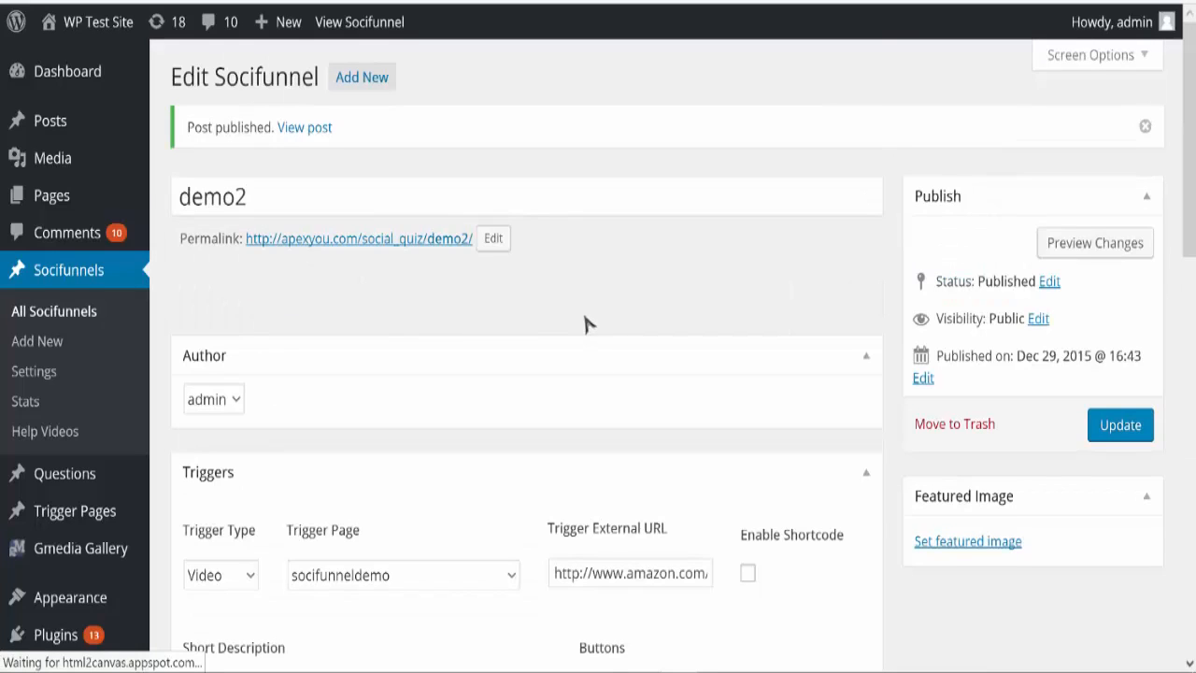
scroll(down, 3)
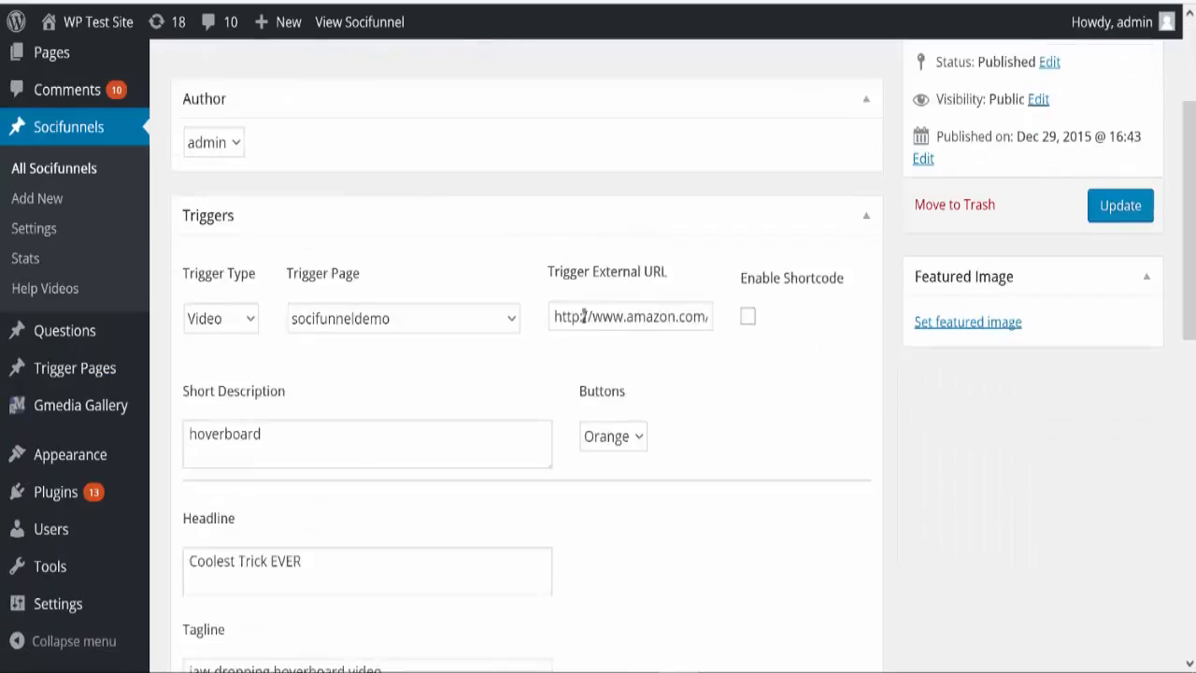
scroll(down, 3)
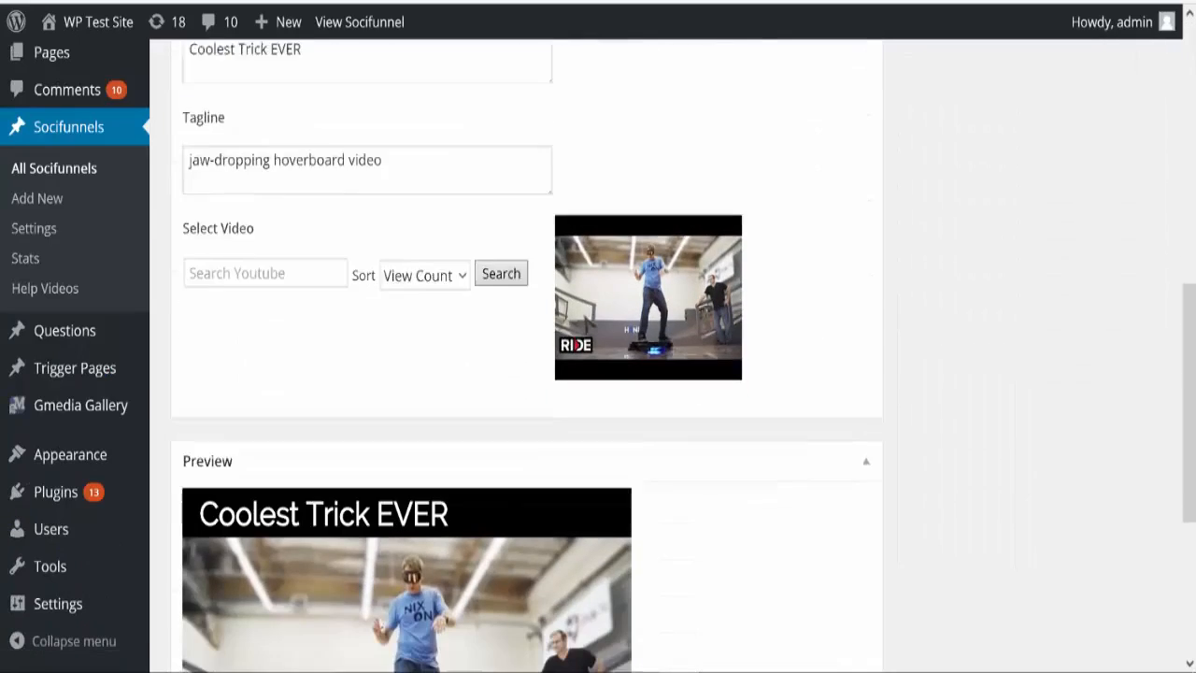
scroll(down, 3)
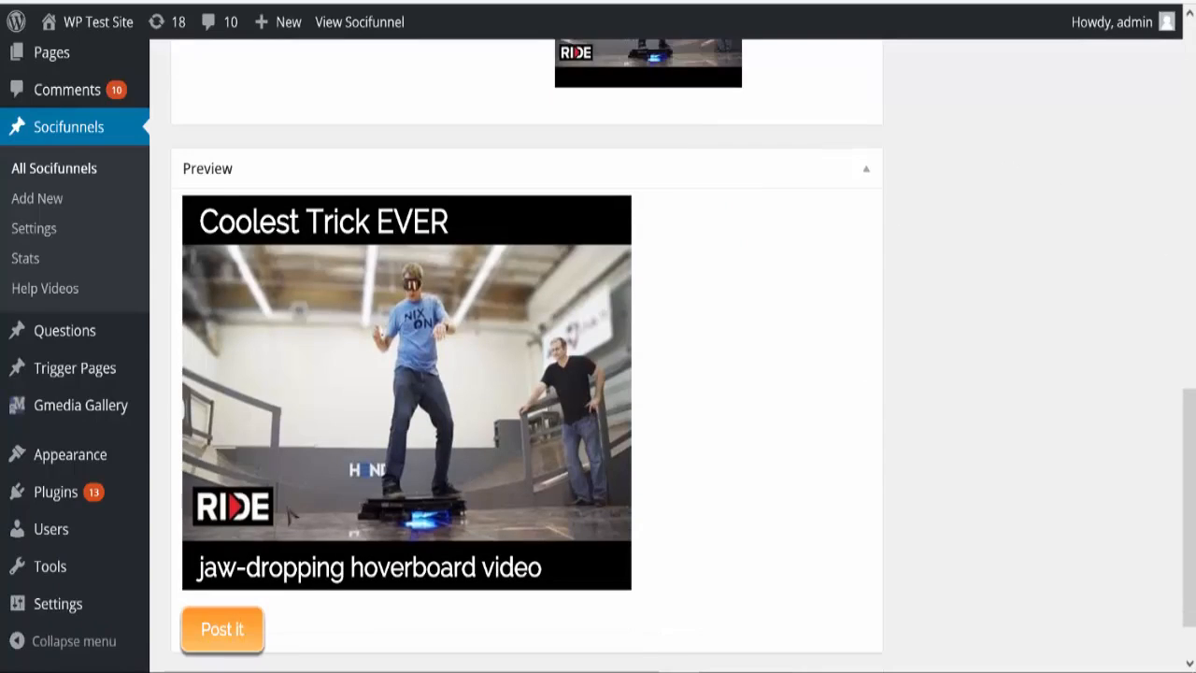
scroll(down, 3)
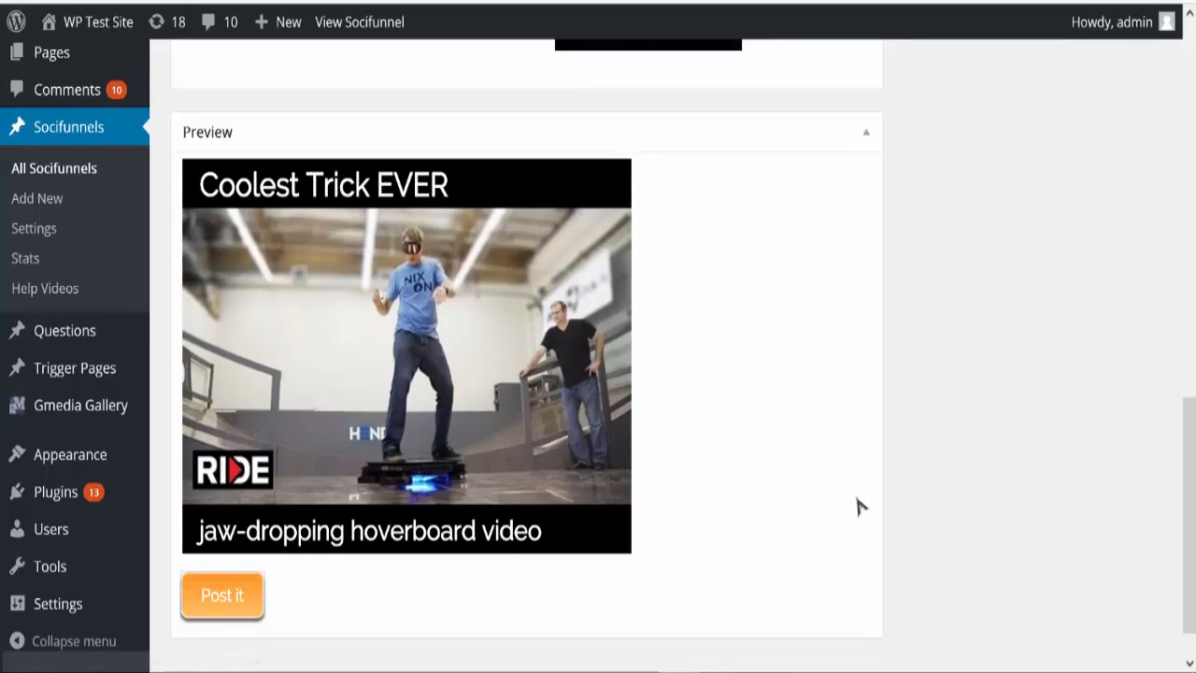
scroll(down, 3)
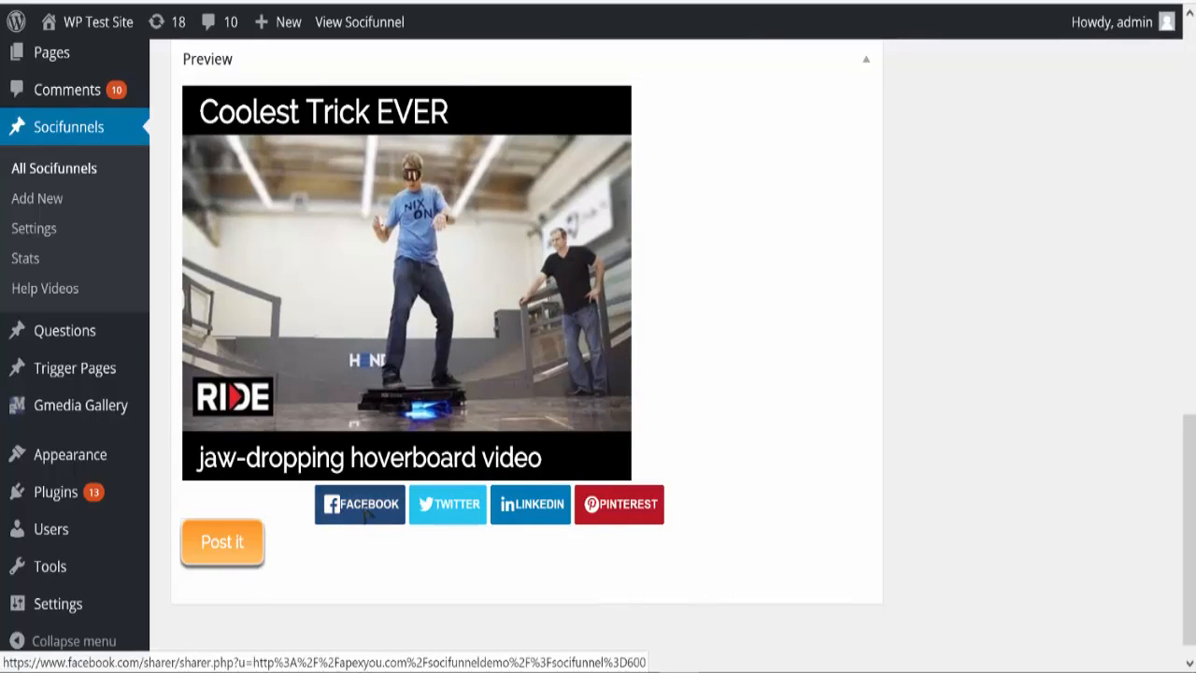
Share the demo2 hoverboard post link to the Facebook timeline.
click(358, 504)
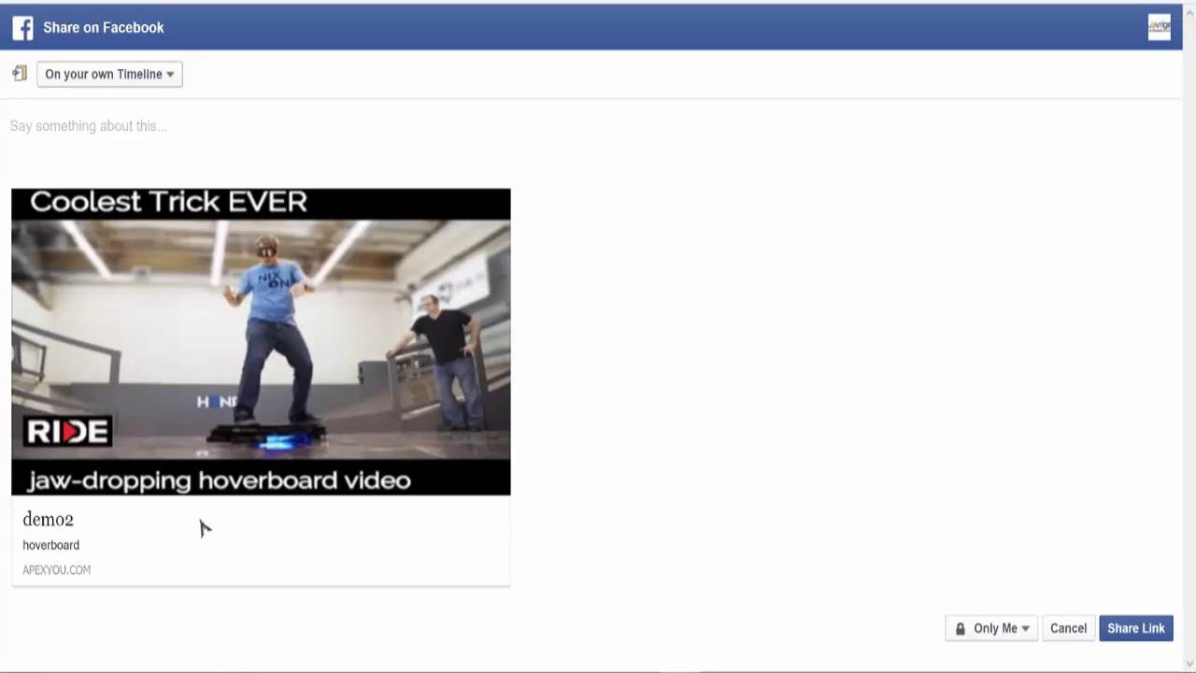
mouse_move(1143, 650)
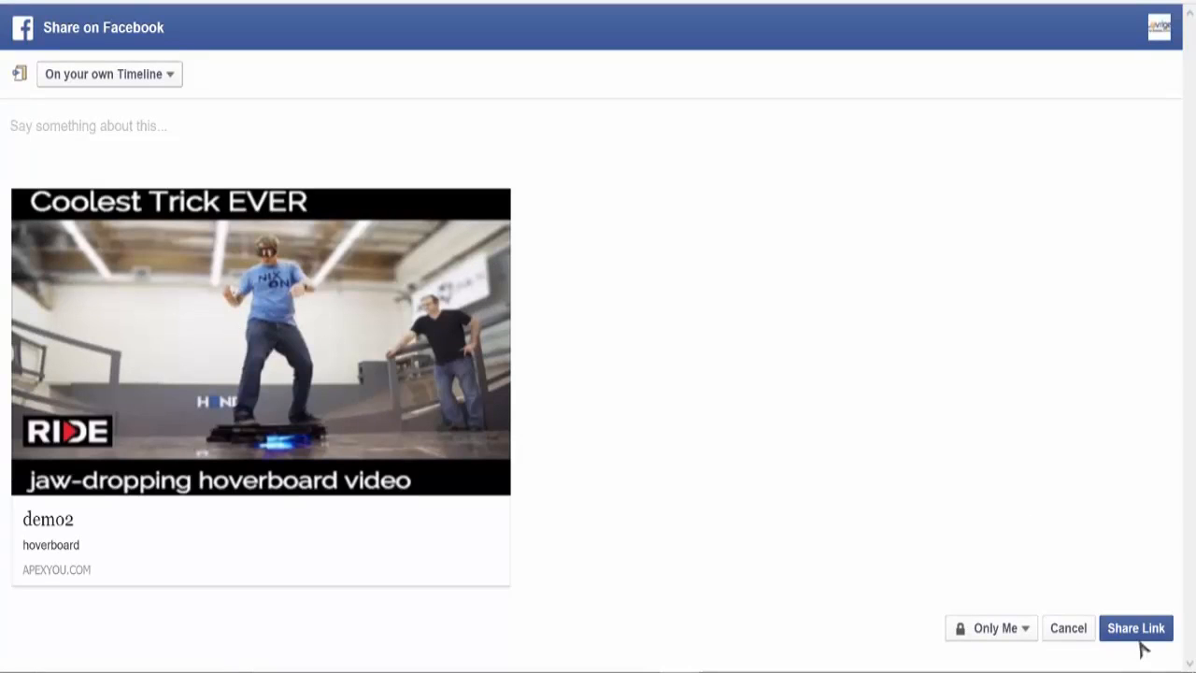
mouse_move(770, 460)
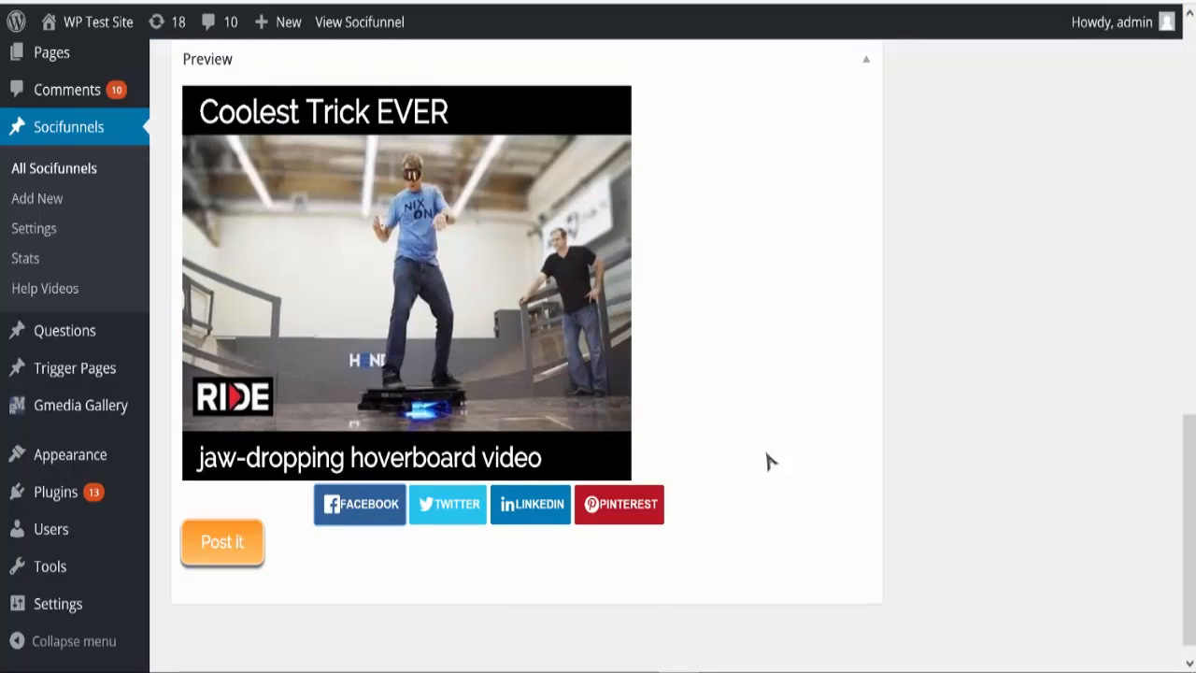
mouse_move(721, 391)
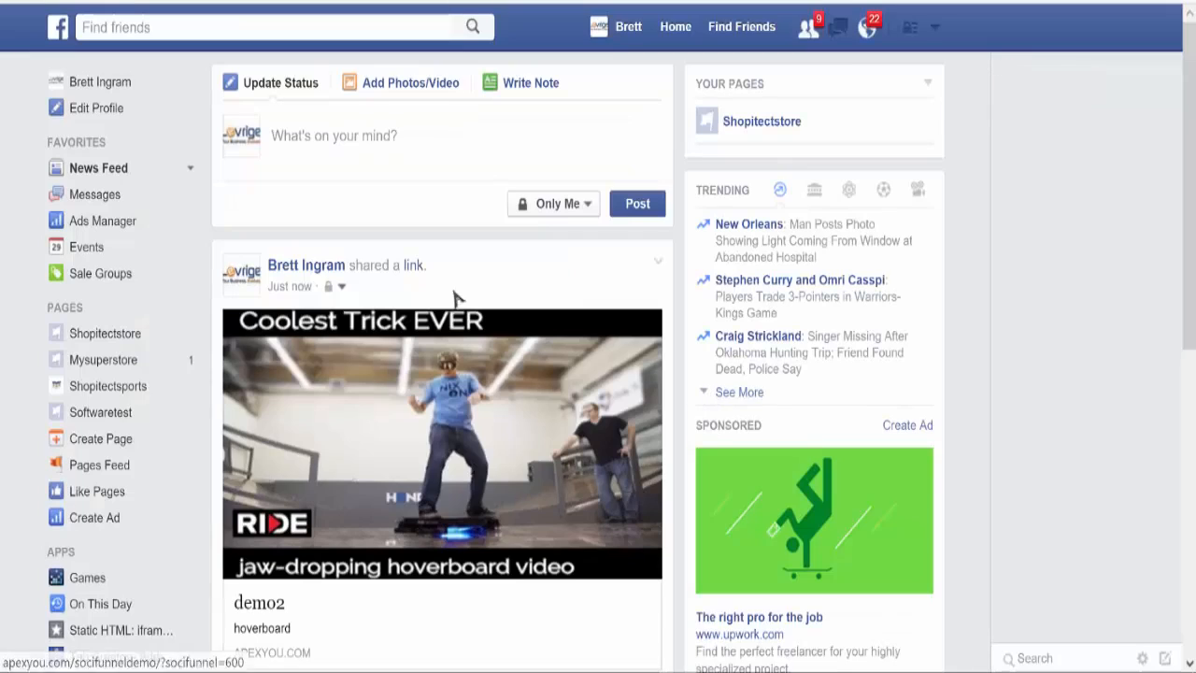
mouse_move(396, 457)
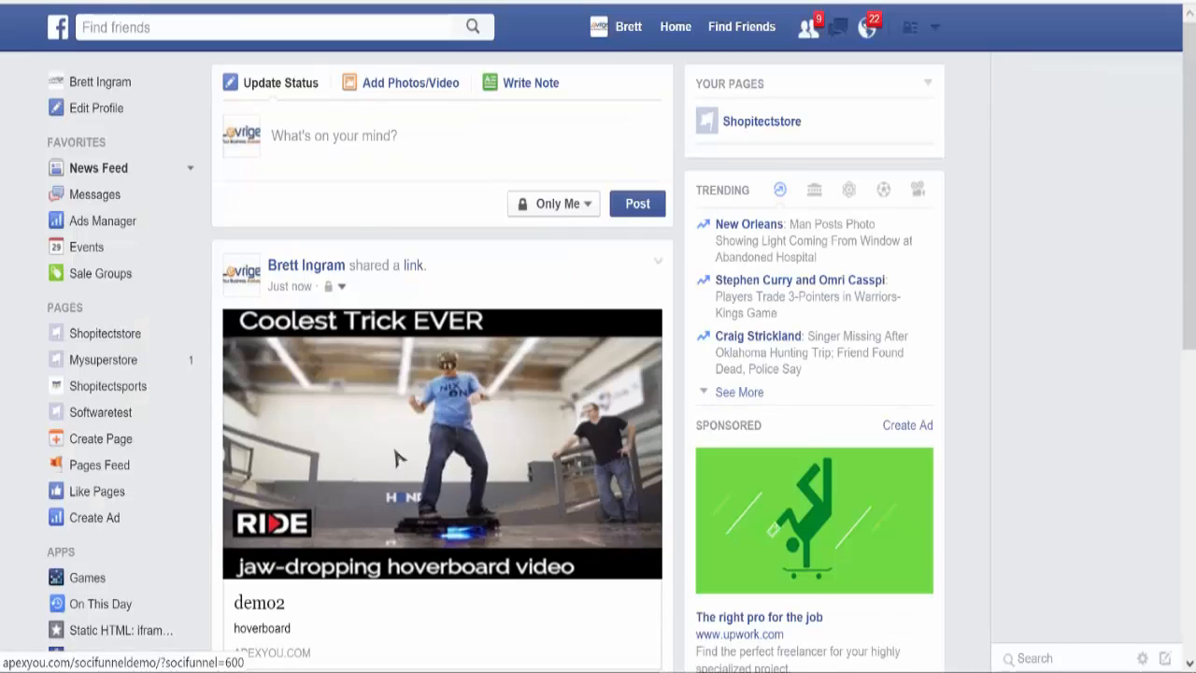
mouse_move(415, 447)
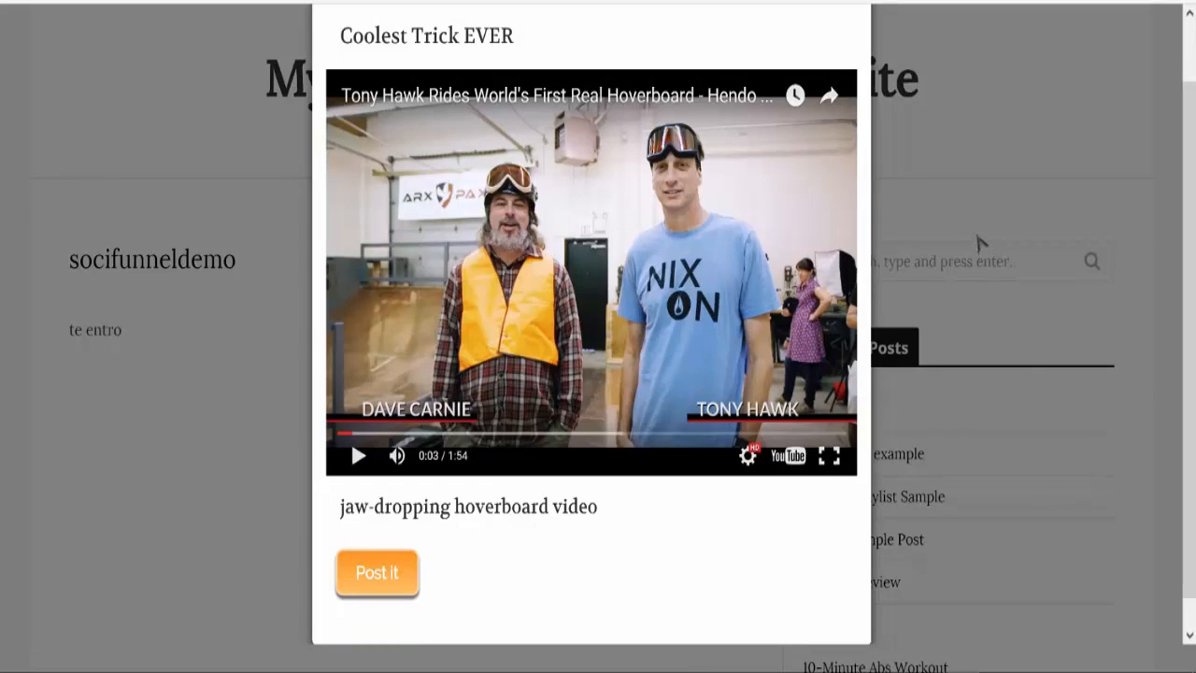
mouse_move(652, 482)
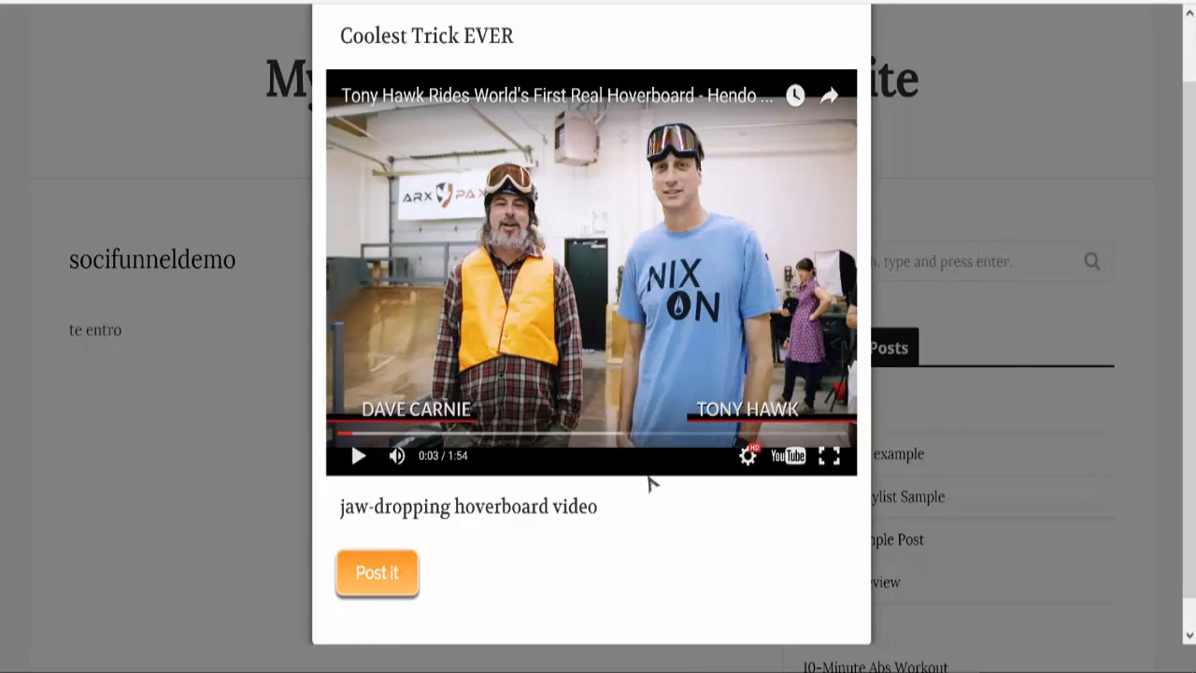
mouse_move(632, 551)
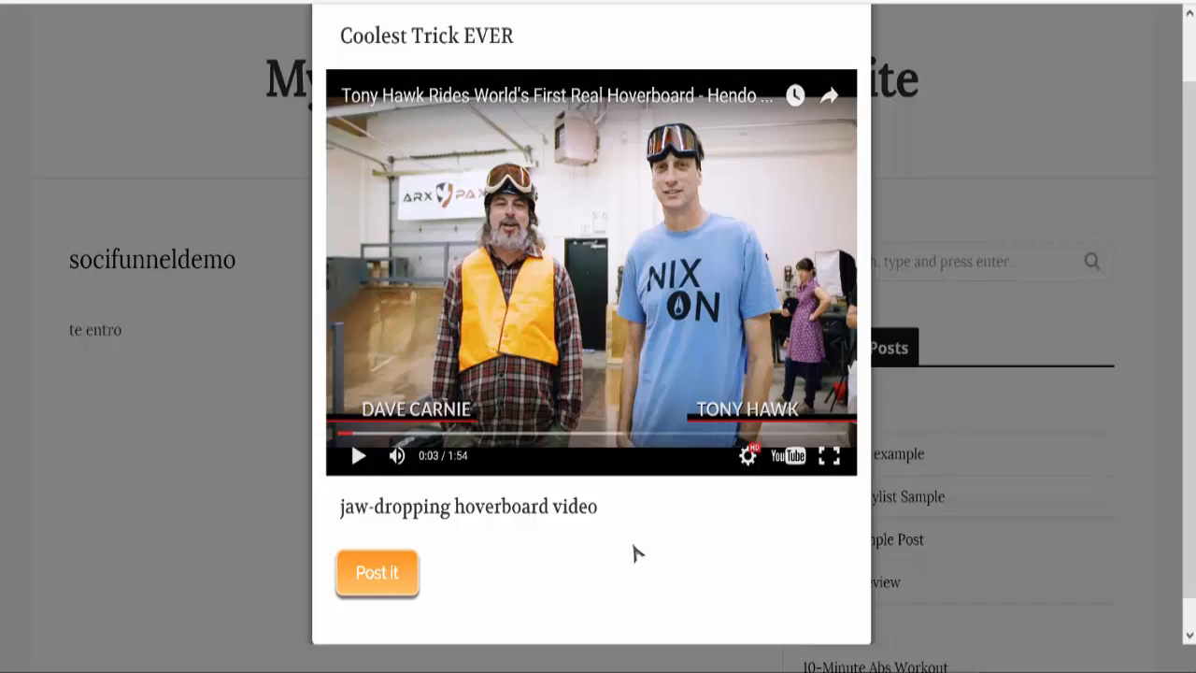
mouse_move(377, 572)
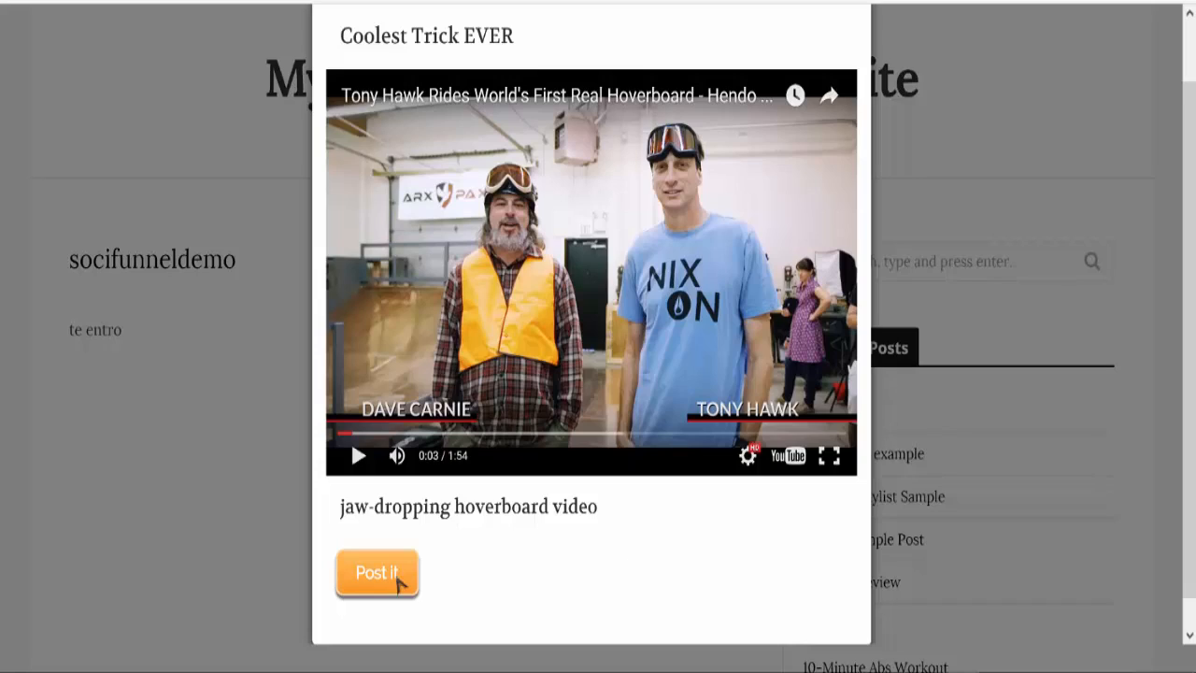
Reveal the Facebook, Twitter, LinkedIn and Pinterest options in the video popup's Post it step.
click(377, 571)
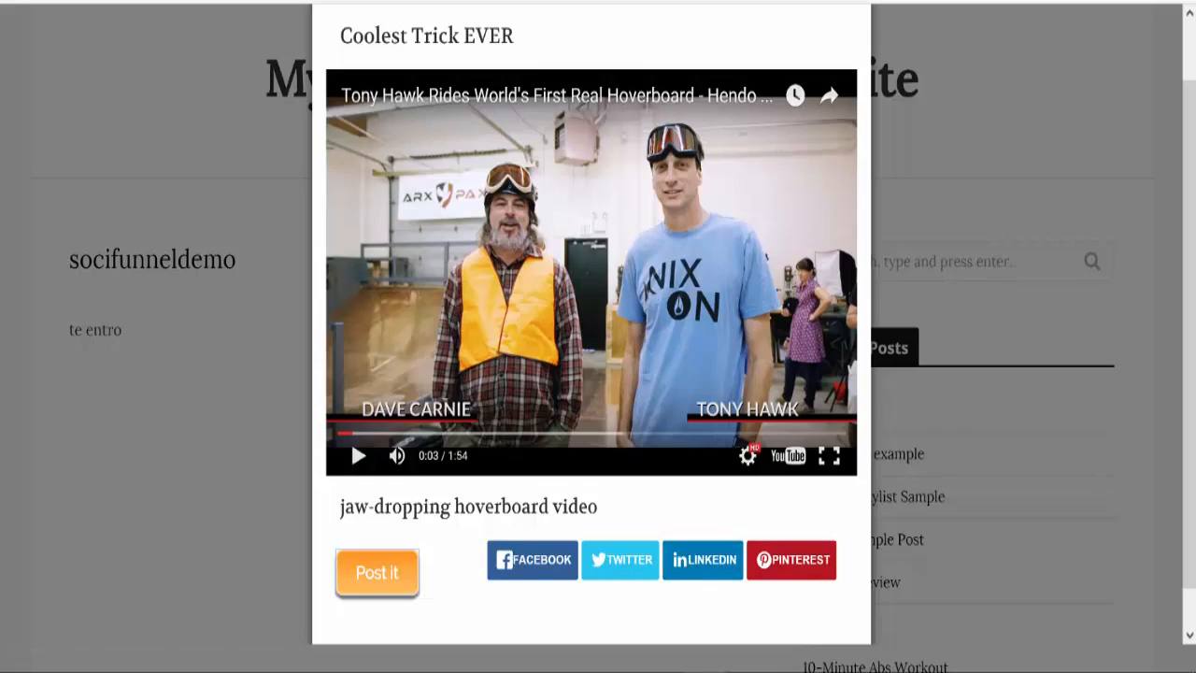
mouse_move(949, 153)
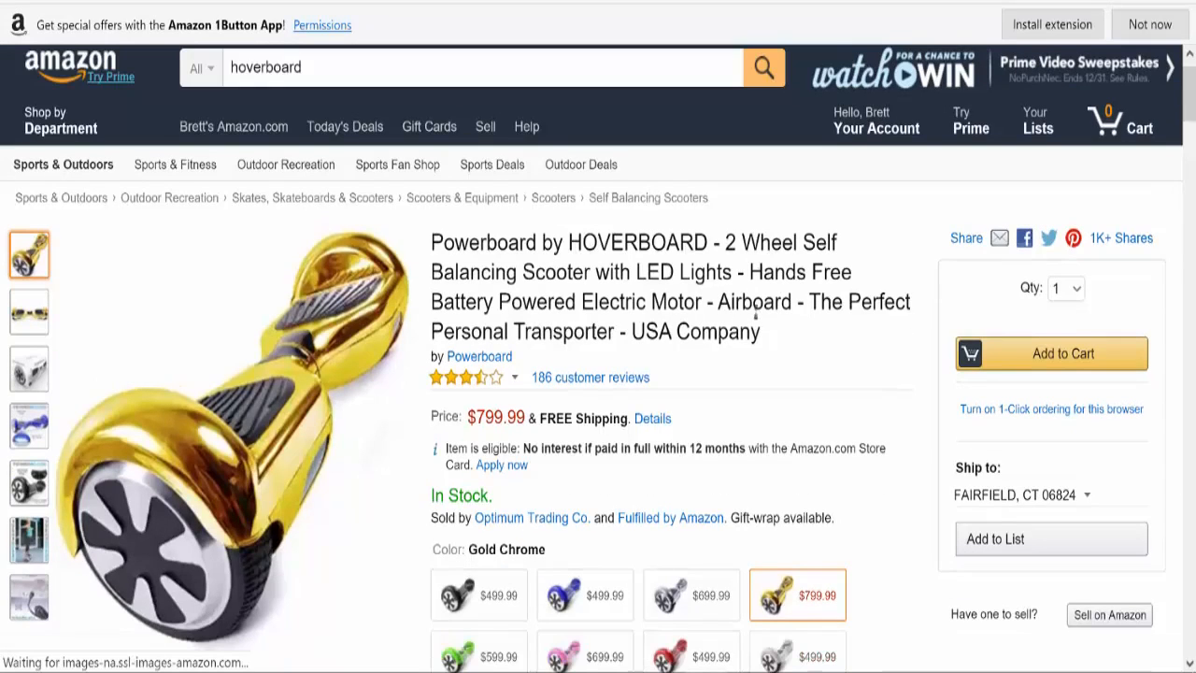
Scroll down the Amazon gold chrome Powerboard hoverboard product page.
scroll(down, 3)
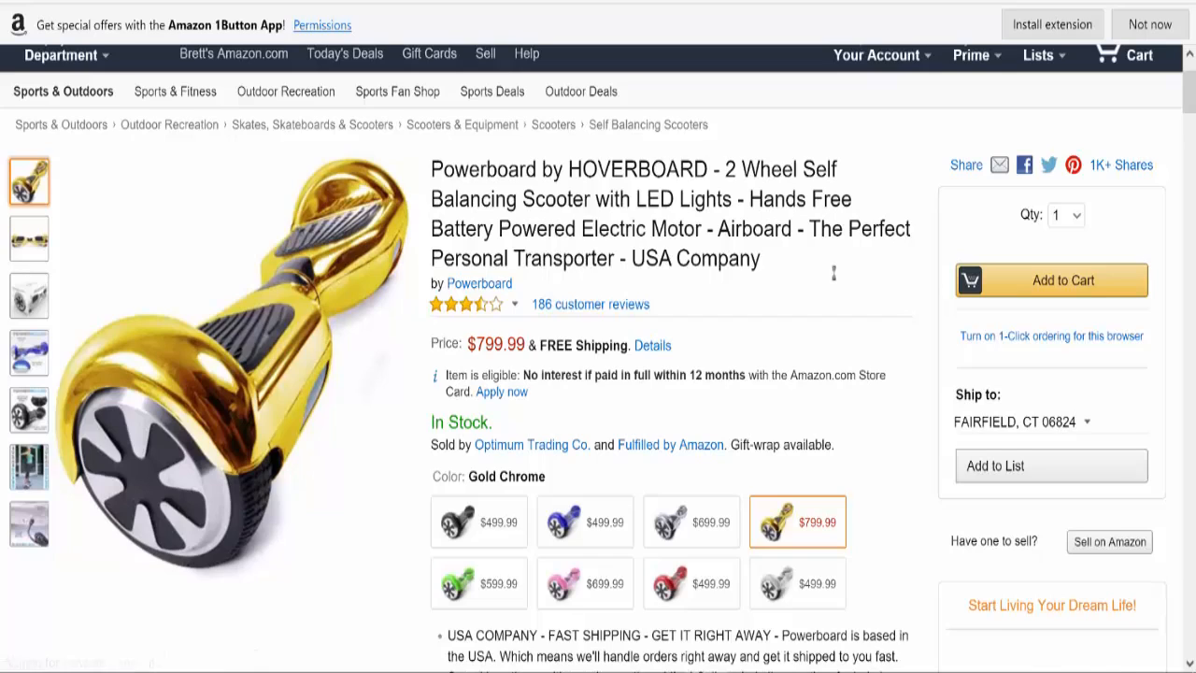
mouse_move(233, 355)
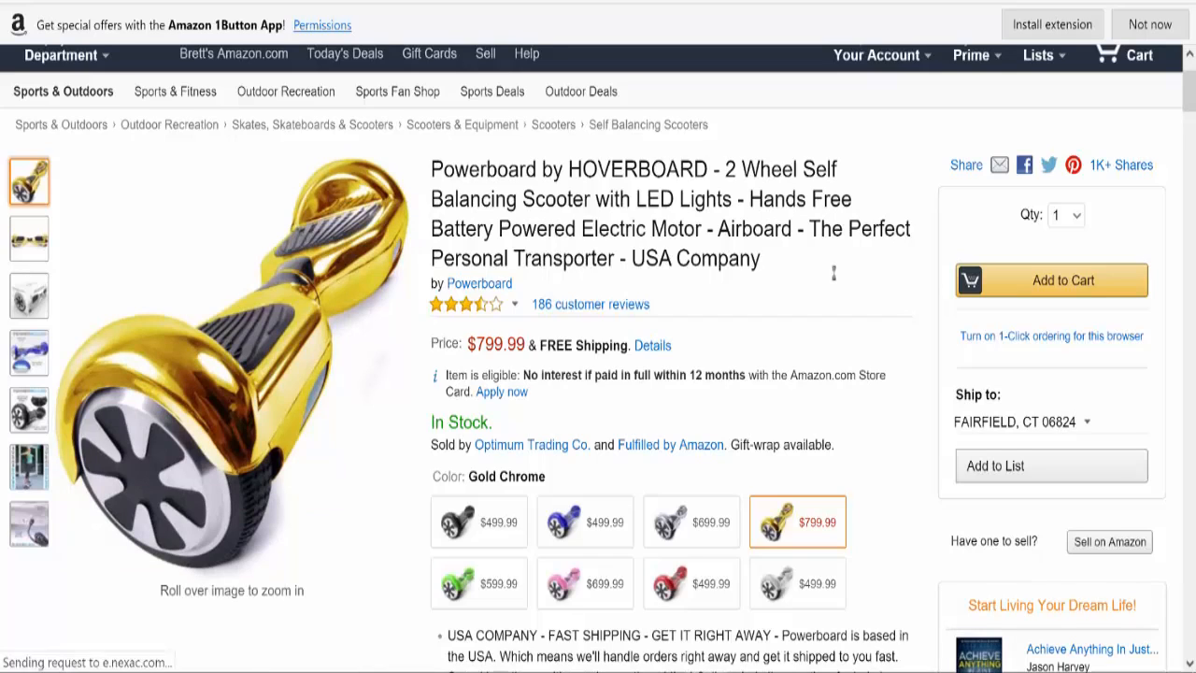